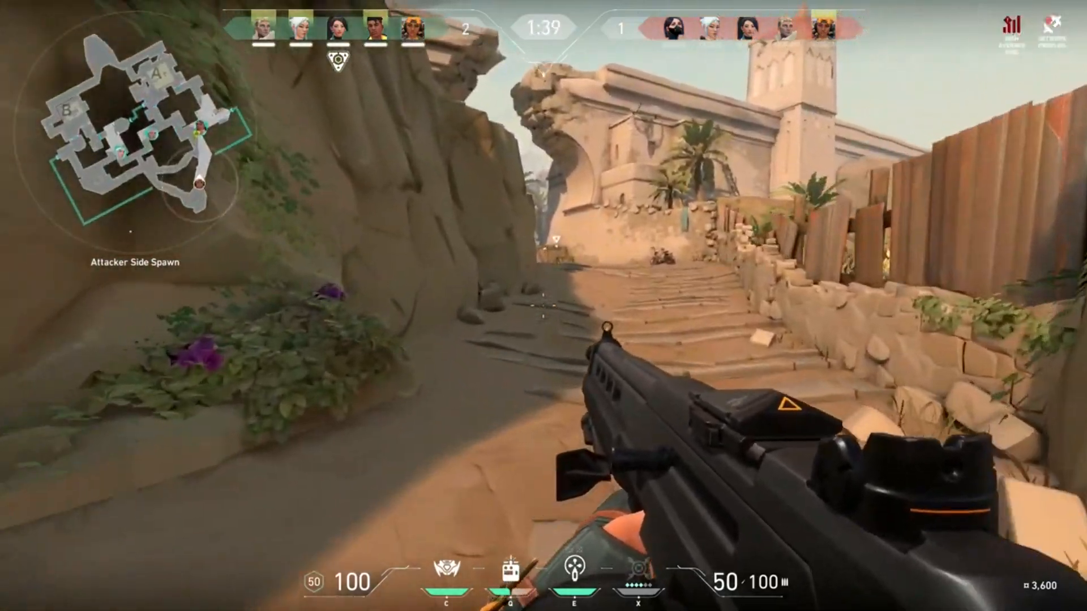
- Add VALORANT.exe from E:\Games\Riot Games\VALORANT\live to the graphics performance list
{"action": "key", "text": "3"}
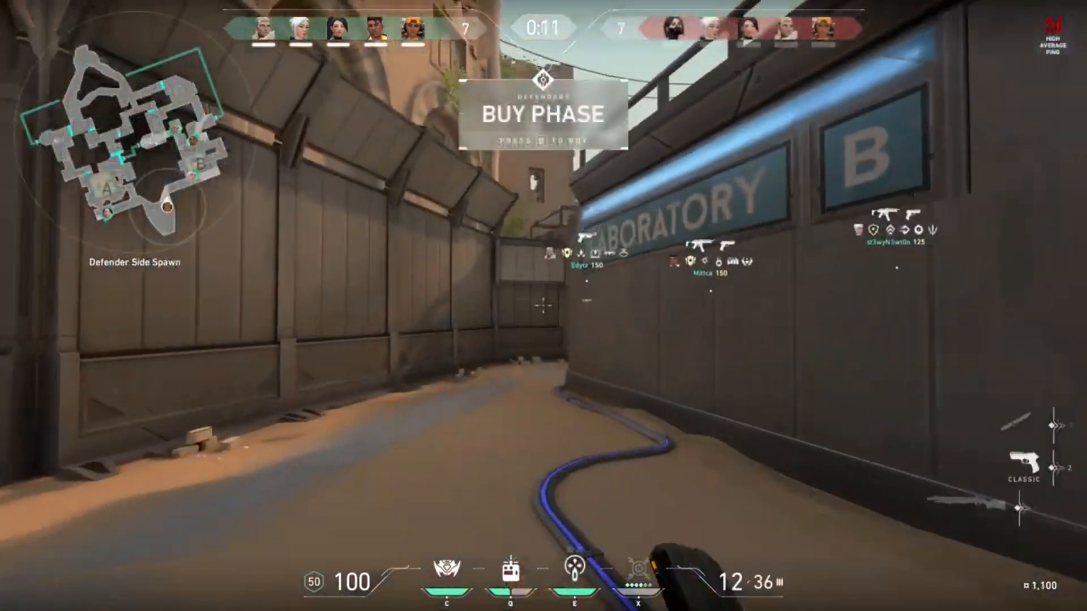
{"action": "key", "text": "b"}
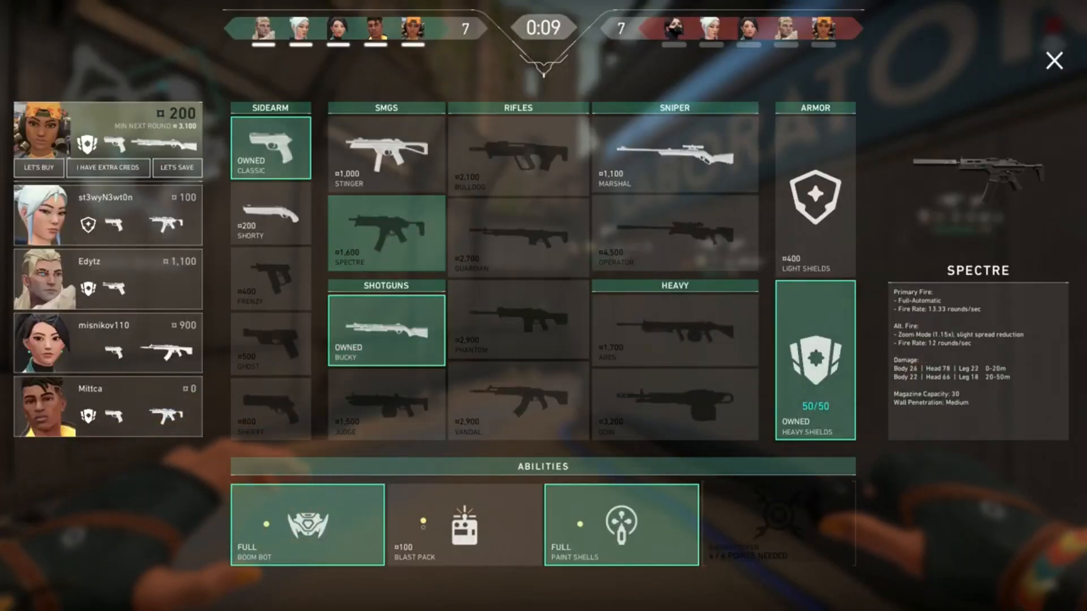
{"action": "left_click", "coordinate": [1054, 62]}
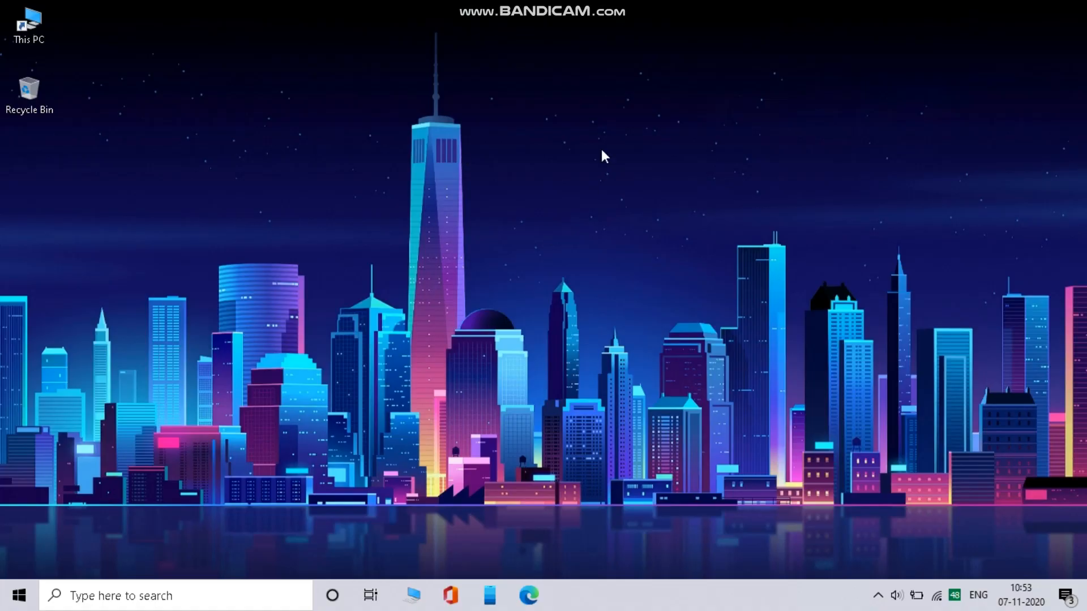
{"action": "mouse_move", "coordinate": [506, 320]}
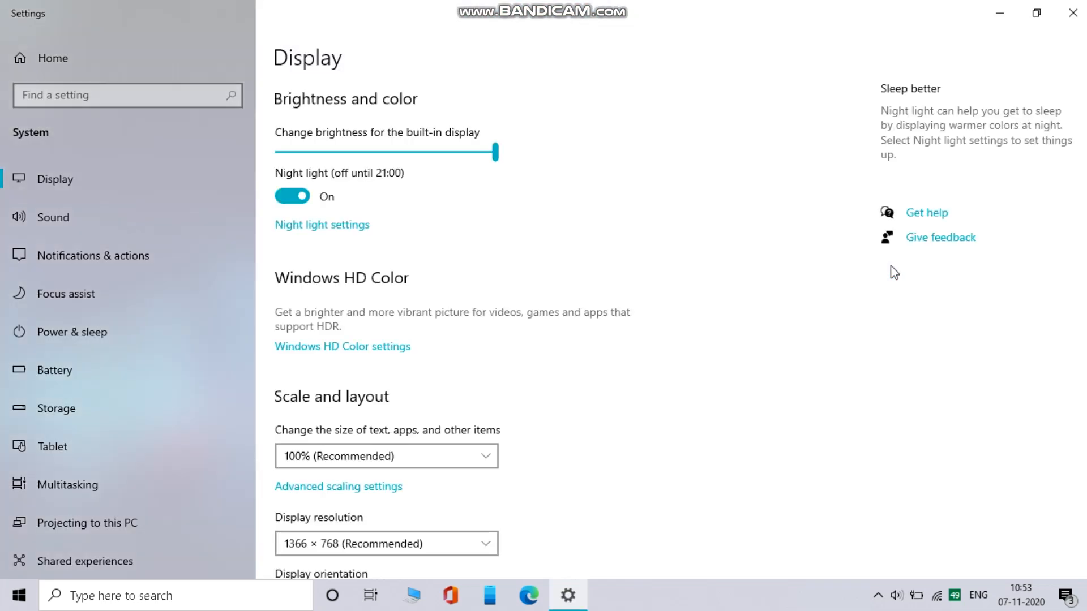
{"action": "scroll", "scroll_direction": "down", "scroll_amount": 3}
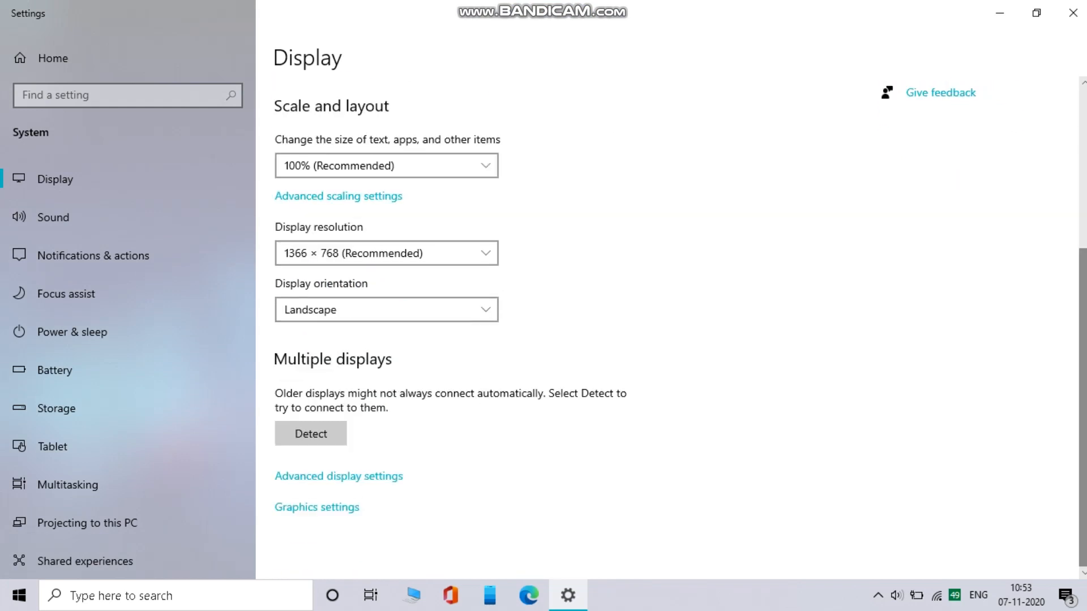
{"action": "left_click", "coordinate": [316, 507]}
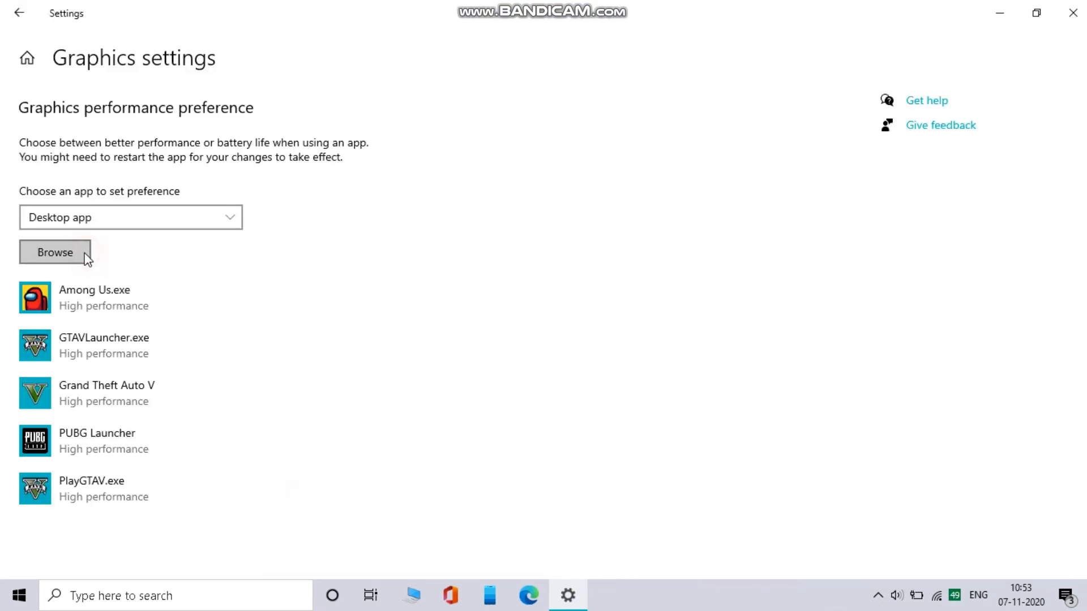
{"action": "left_click", "coordinate": [54, 252]}
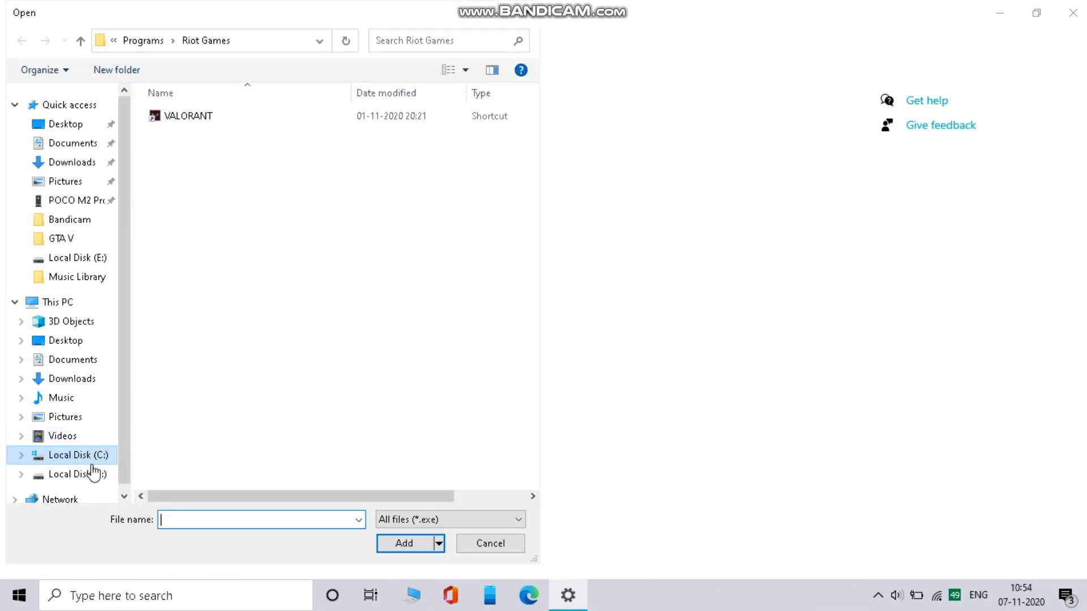
{"action": "left_click", "coordinate": [77, 474]}
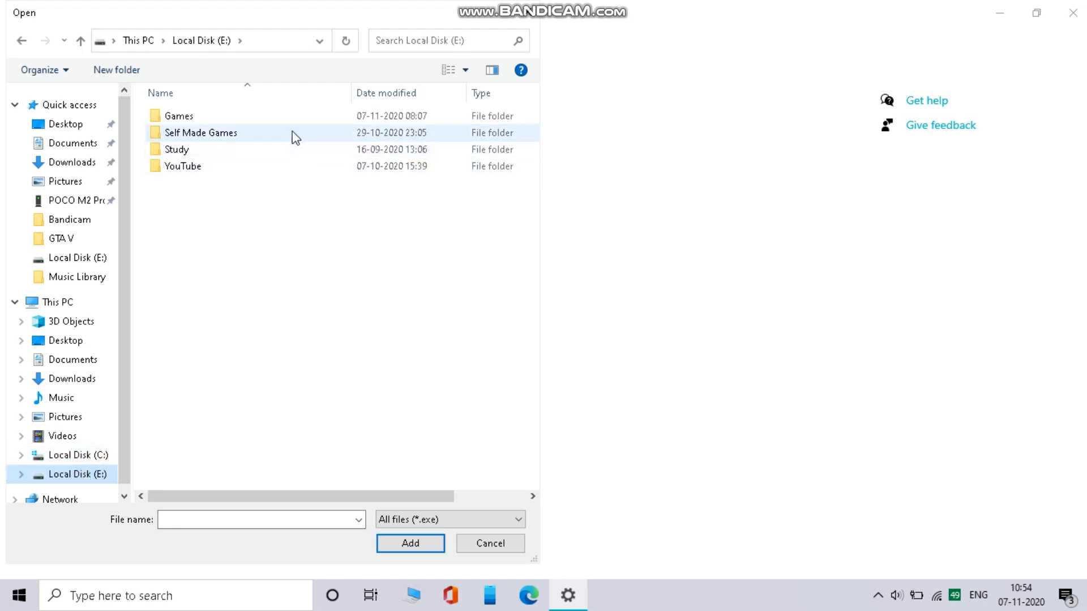
{"action": "double_click", "coordinate": [179, 116]}
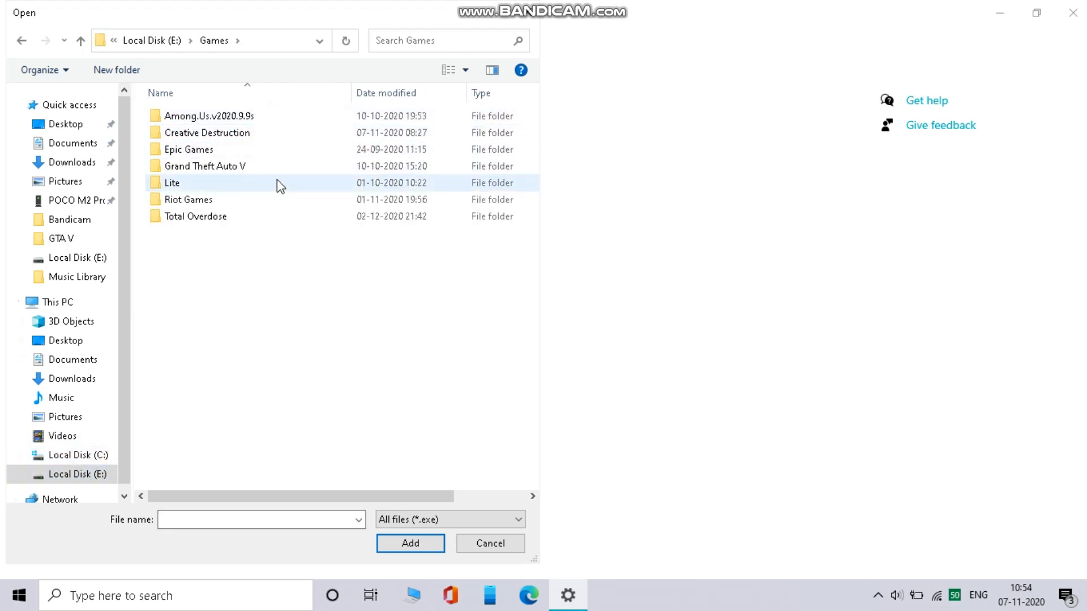
{"action": "double_click", "coordinate": [188, 198]}
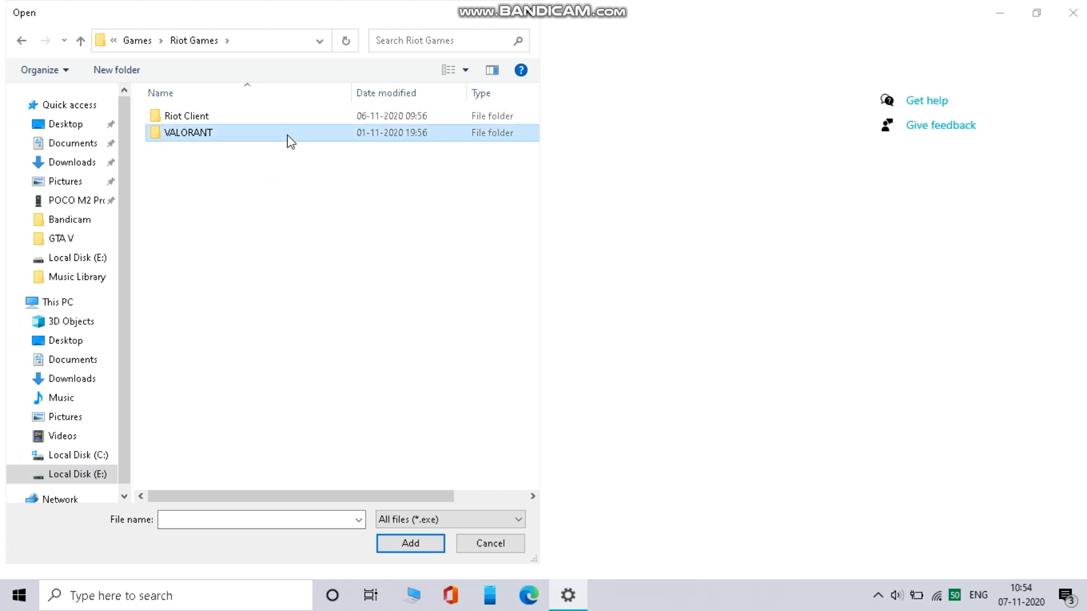
{"action": "double_click", "coordinate": [188, 133]}
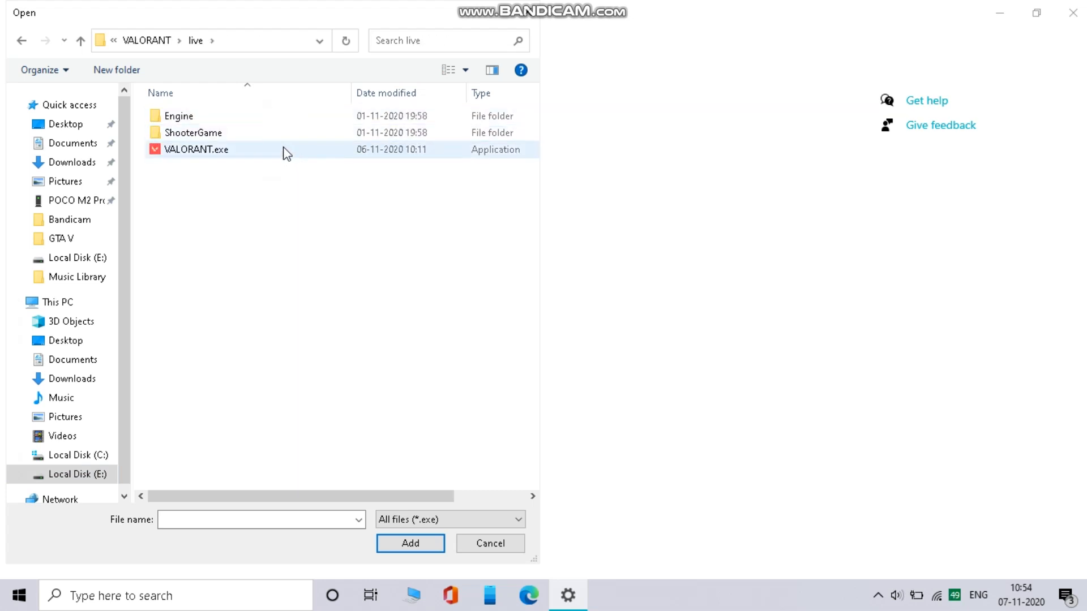
{"action": "left_click", "coordinate": [410, 543]}
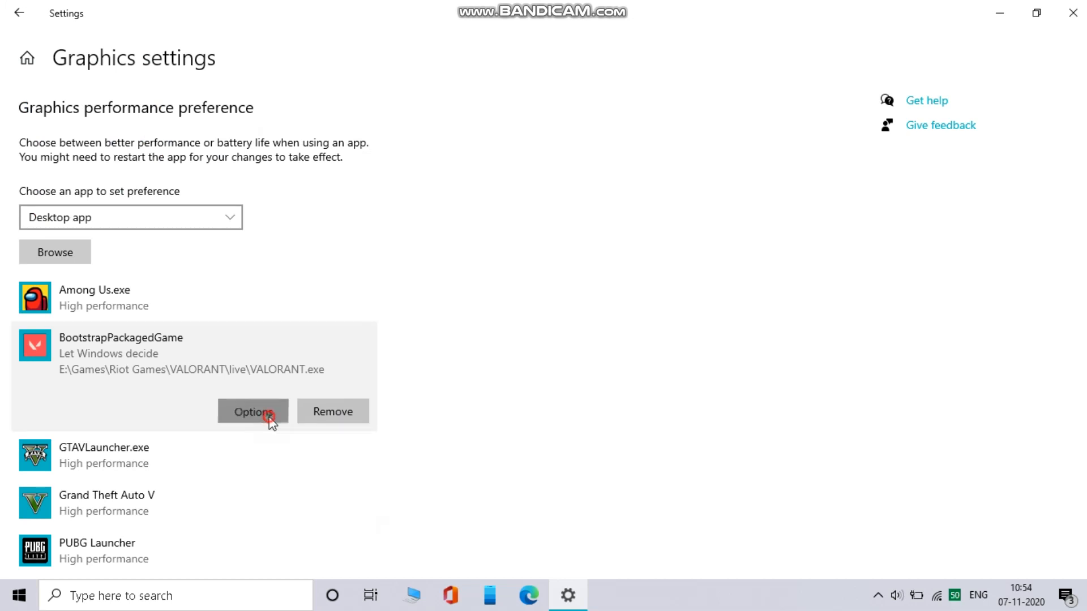
- Set the VALORANT entry's graphics preference to High performance and save
{"action": "left_click", "coordinate": [253, 411]}
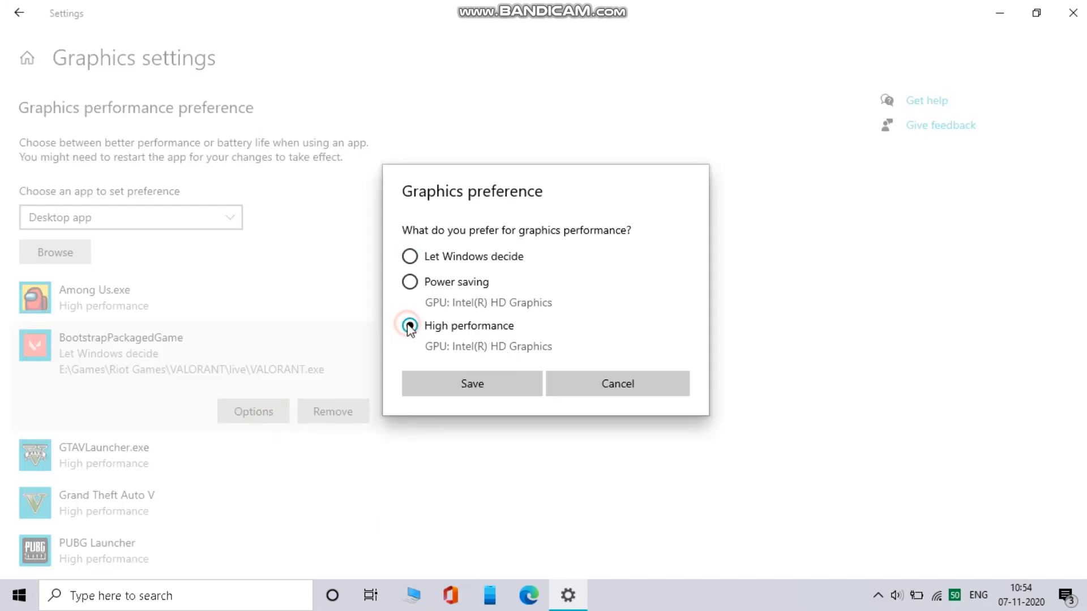
{"action": "left_click", "coordinate": [471, 383]}
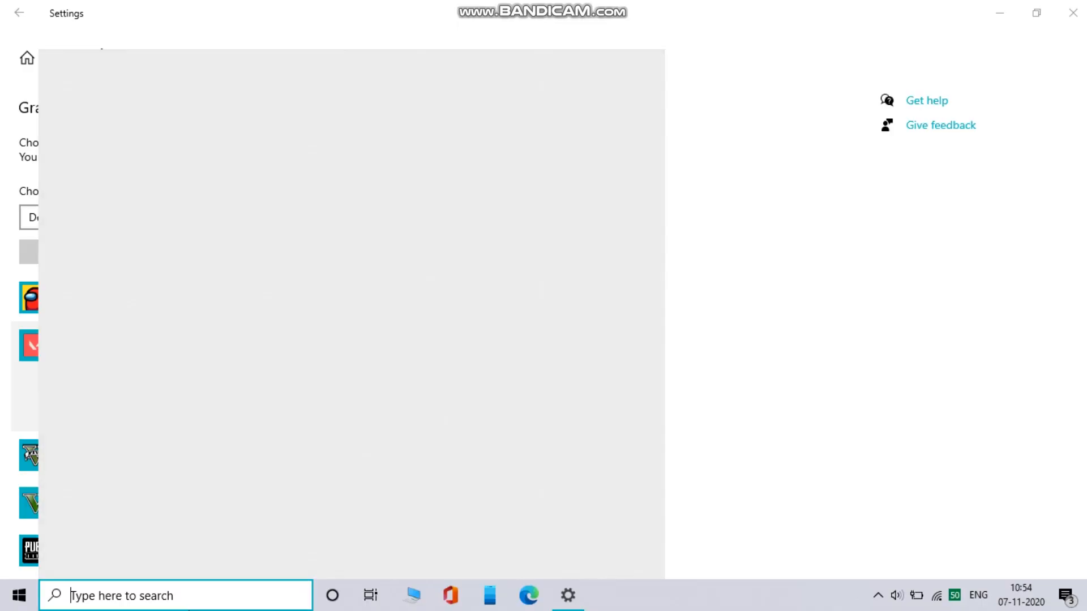
- Search for 'valorant' and open the VALORANT shortcut's file location
{"action": "type", "text": "valoRANT"}
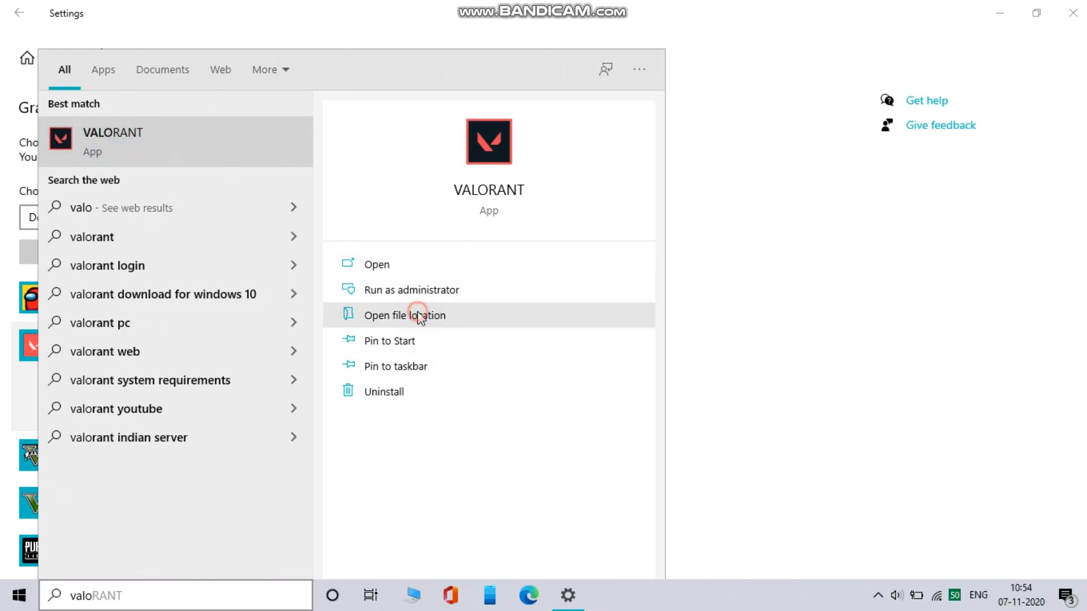
{"action": "left_click", "coordinate": [404, 315]}
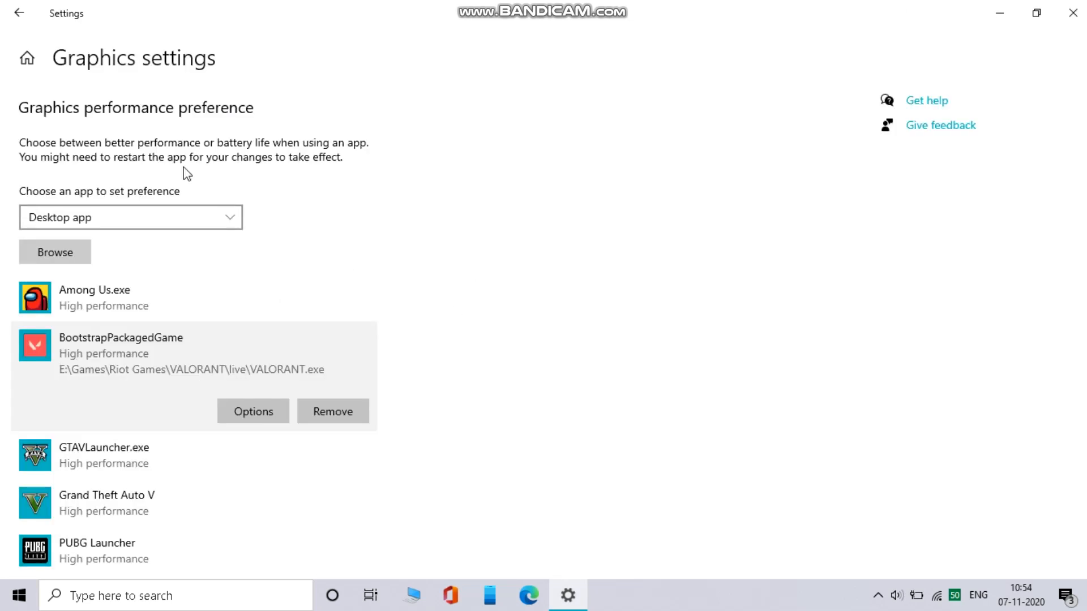
- Add Riot Client from the Riot Games Start Menu folder and set it to High performance
{"action": "left_click", "coordinate": [55, 252]}
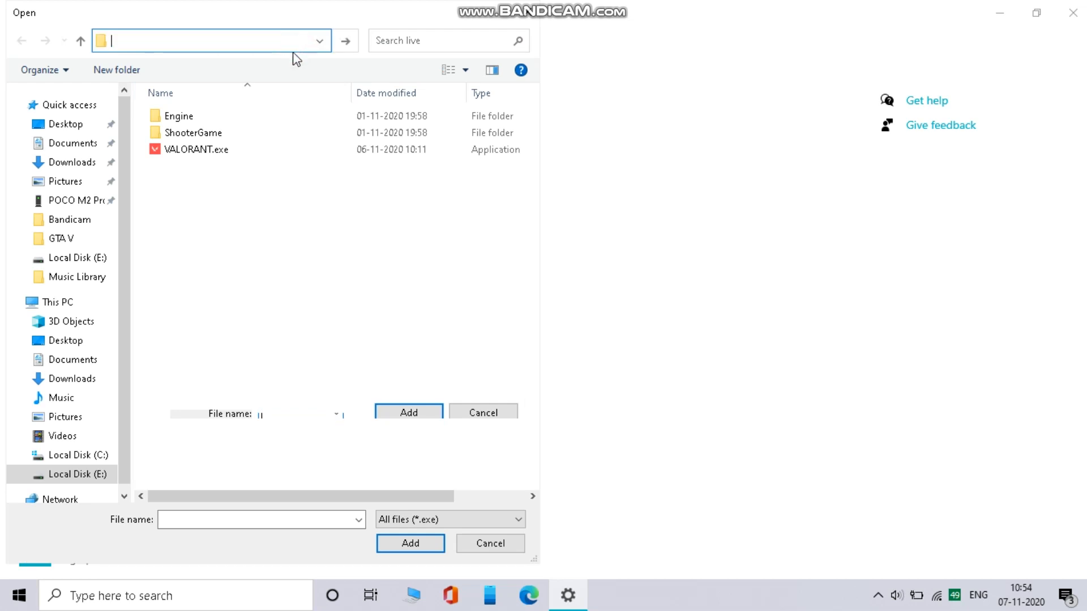
{"action": "type", "text": "t\\Windows\\Start Menu\\Programs\\Riot Games"}
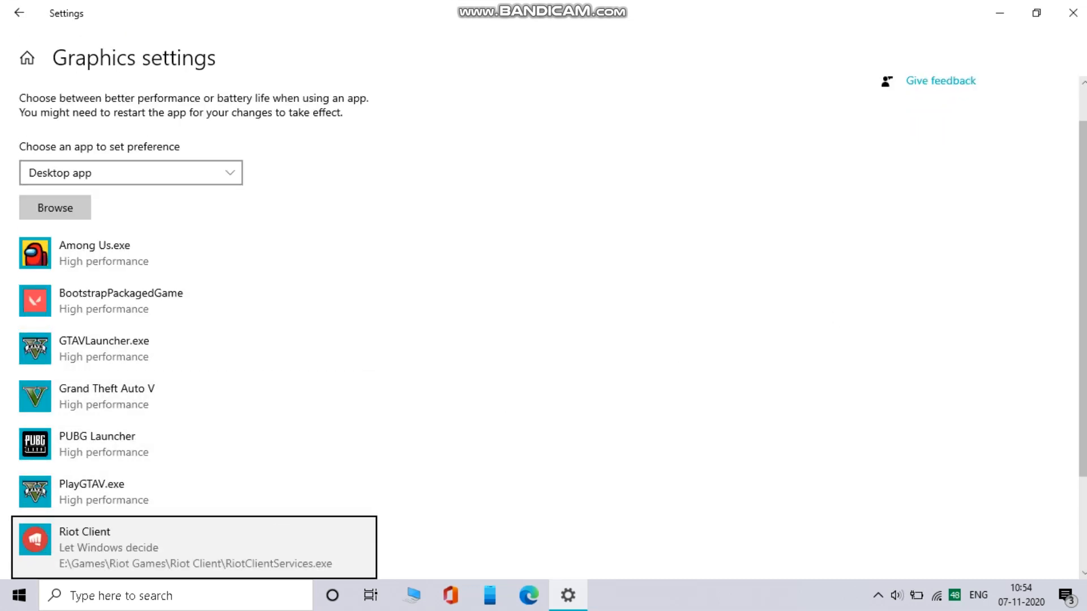
{"action": "left_click", "coordinate": [253, 478]}
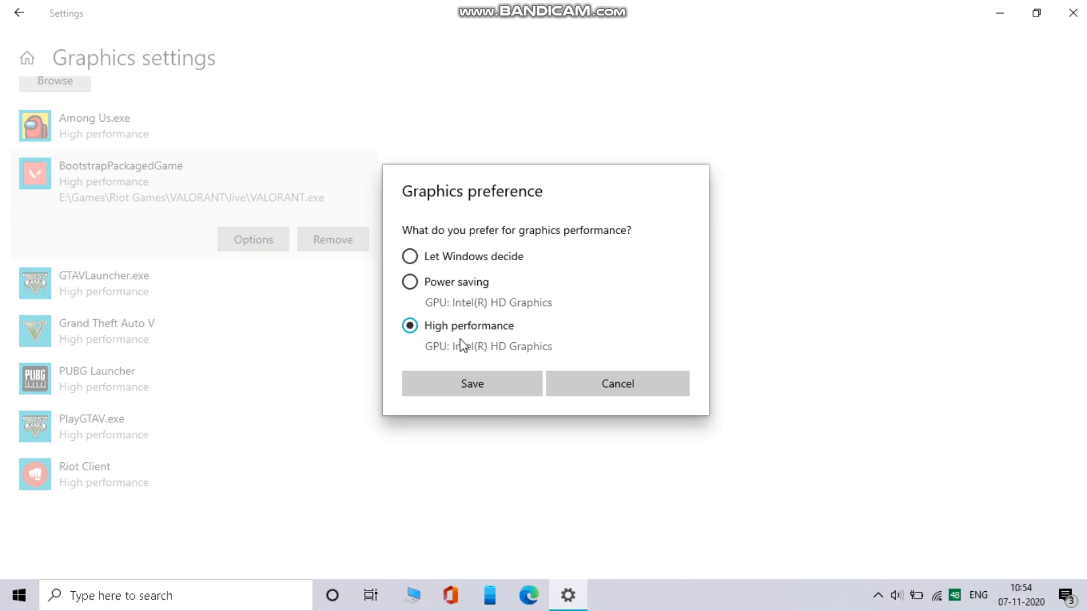
{"action": "left_click", "coordinate": [472, 383]}
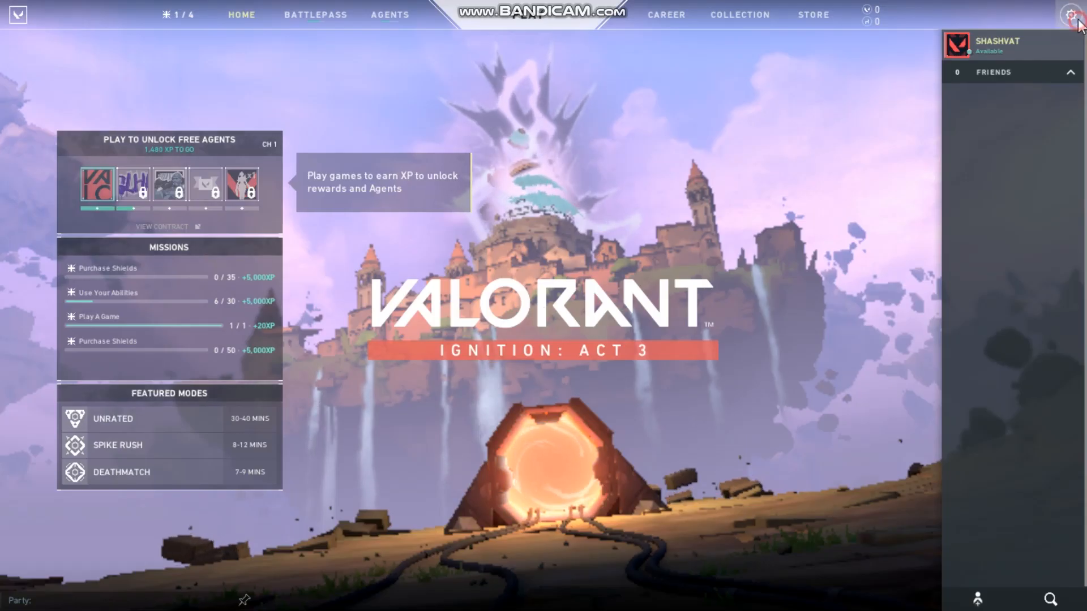
- Set VALORANT video to 1024×768 with FPS limits off, then apply and confirm
{"action": "left_click", "coordinate": [1071, 14]}
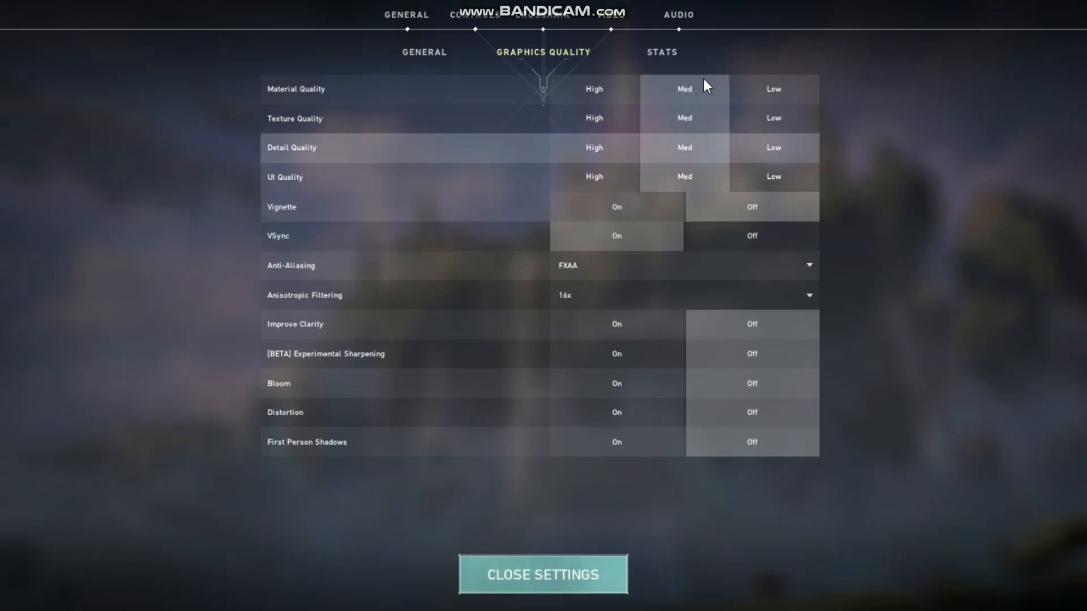
{"action": "left_click", "coordinate": [423, 52]}
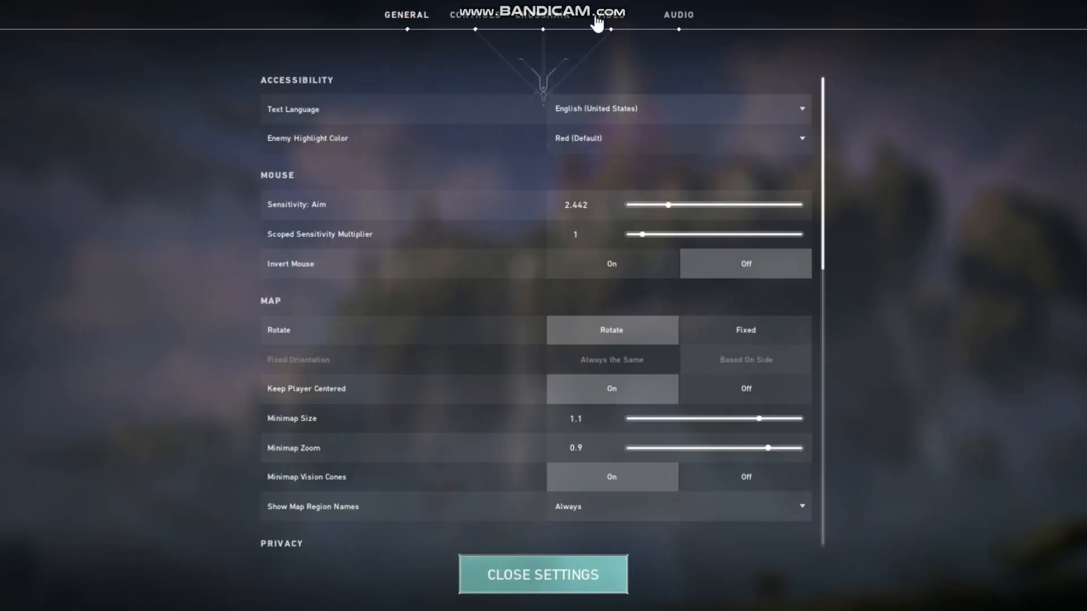
{"action": "left_click", "coordinate": [543, 14]}
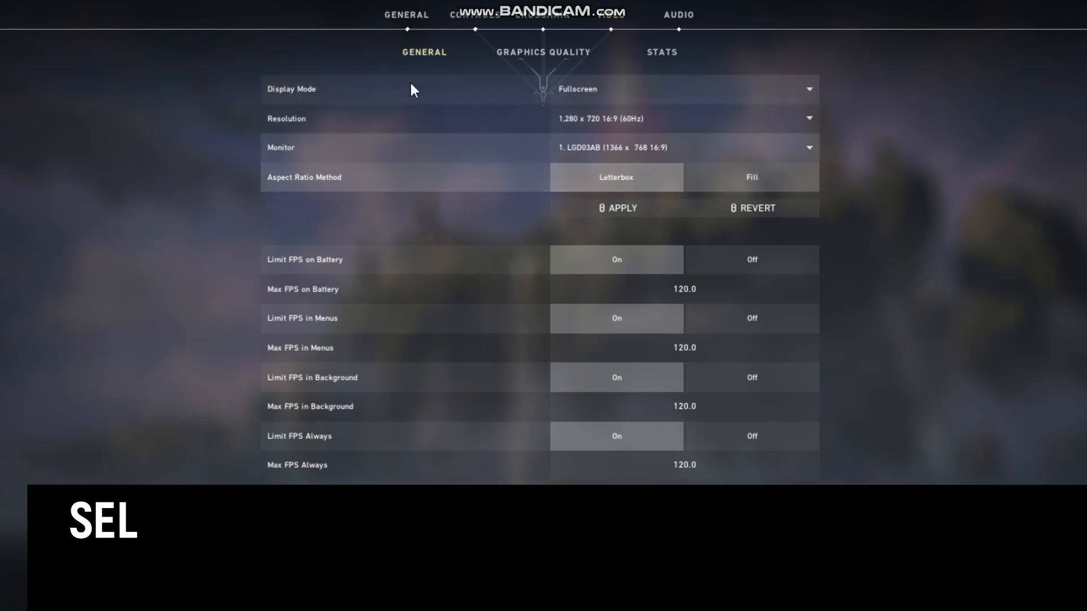
{"action": "left_click", "coordinate": [684, 118]}
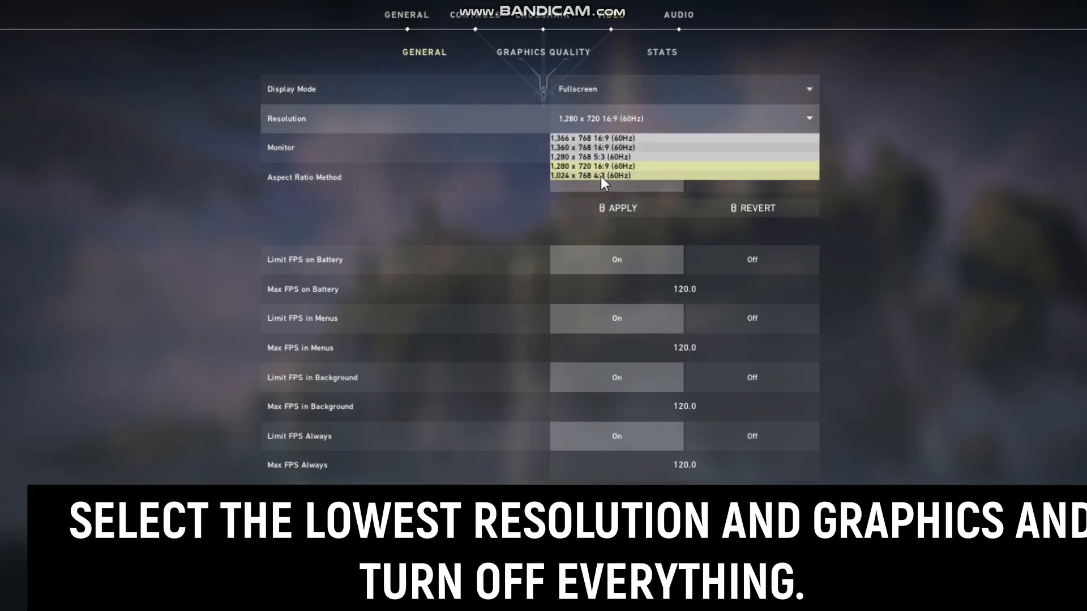
{"action": "left_click", "coordinate": [593, 176]}
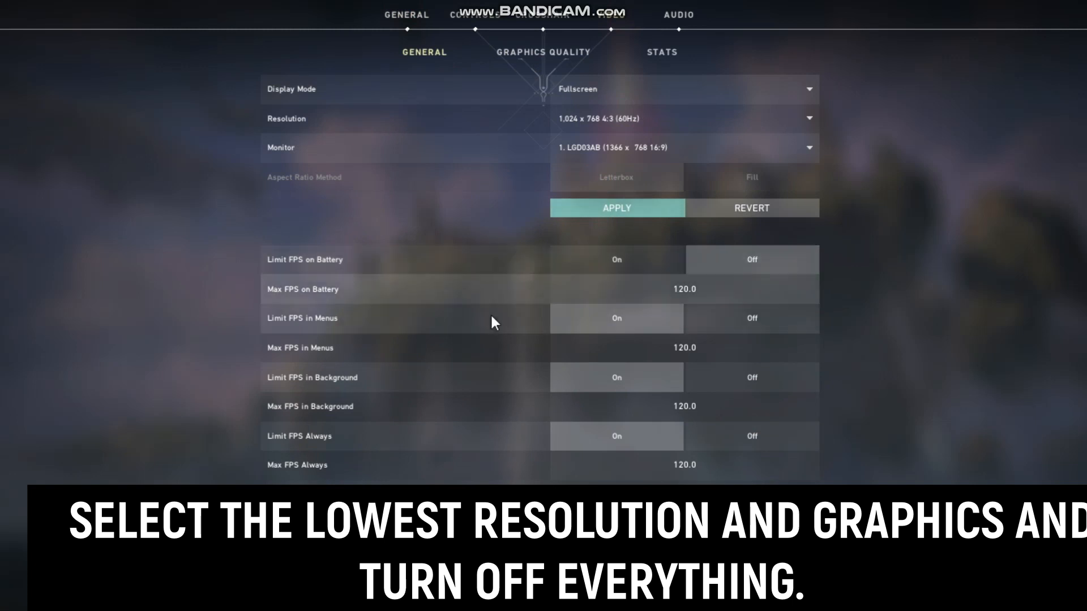
{"action": "left_click", "coordinate": [750, 318]}
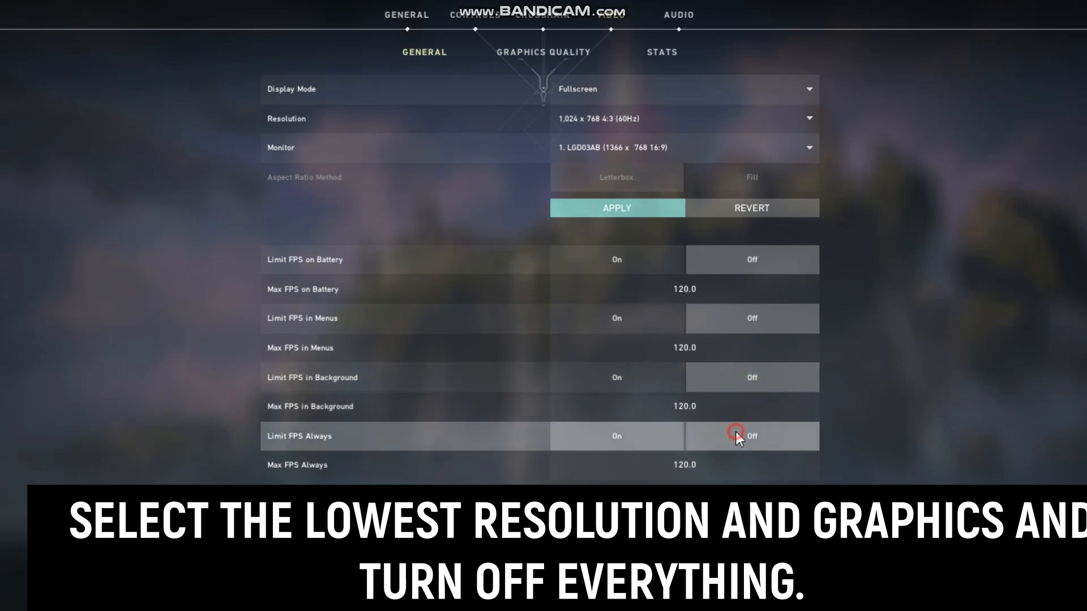
{"action": "left_click", "coordinate": [615, 207]}
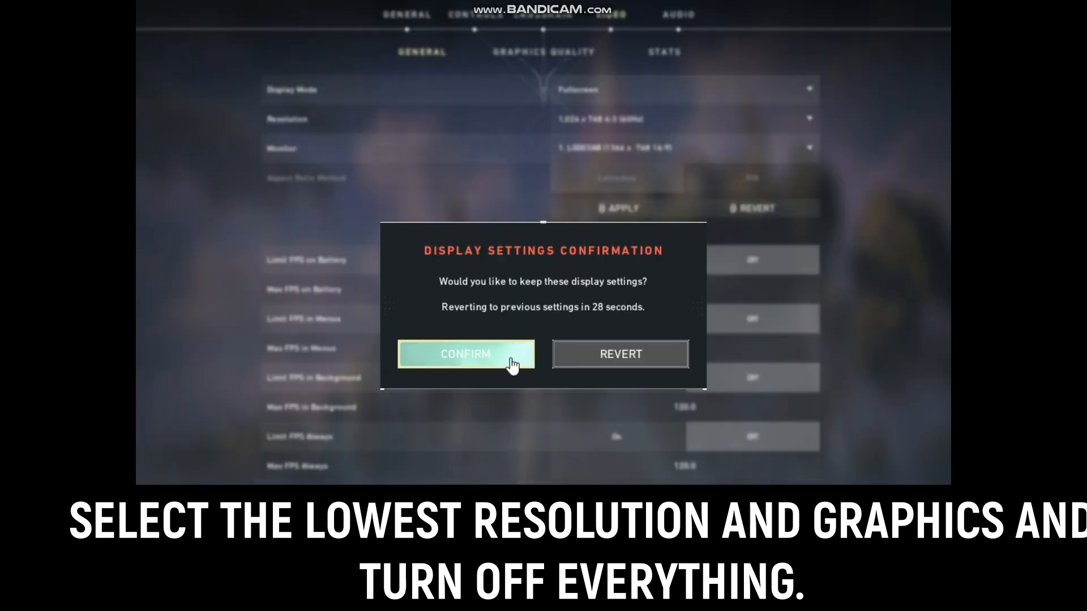
{"action": "left_click", "coordinate": [465, 355]}
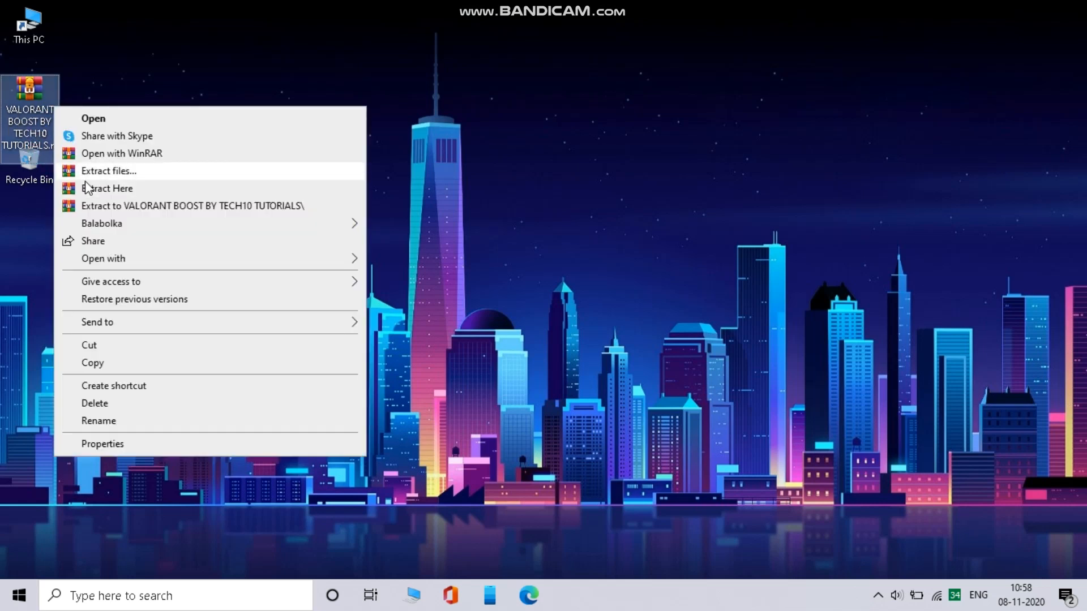
- Extract the VALORANT BOOST BY TECH10 TUTORIALS archive and open the extracted folder
{"action": "left_click", "coordinate": [108, 171]}
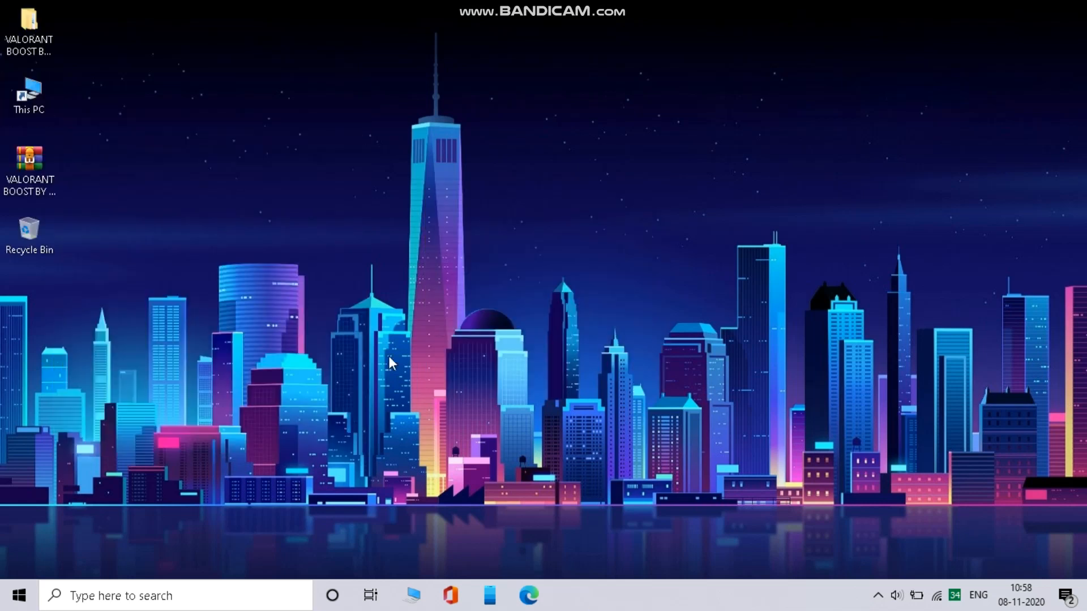
{"action": "left_click", "coordinate": [29, 31]}
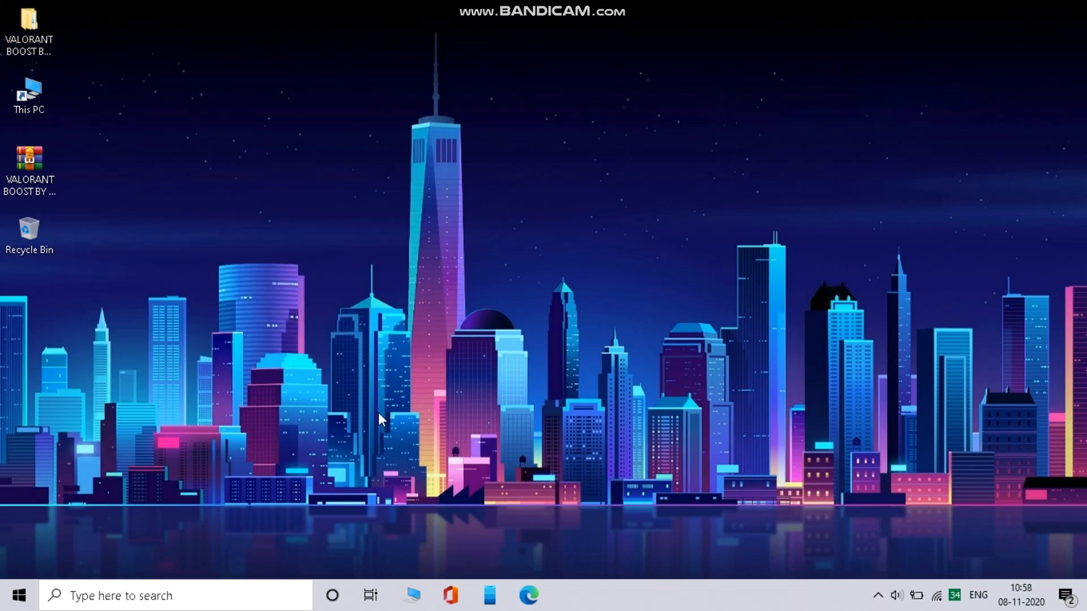
{"action": "double_click", "coordinate": [29, 168]}
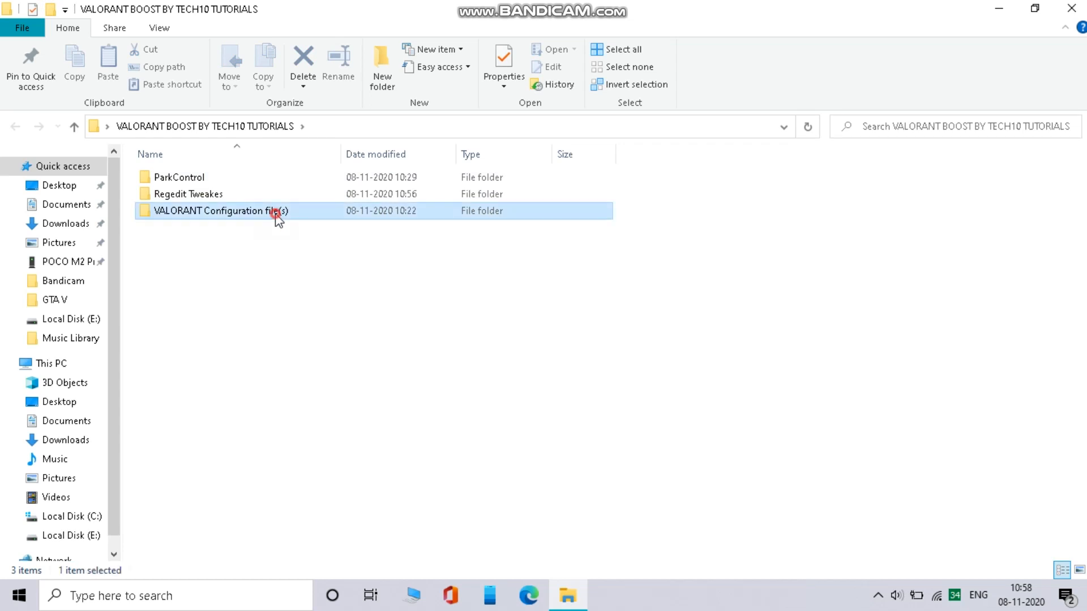
- Copy GameUserSettings.ini from VALORANT Configuration file(s)\Lowest, then type appdata in Run
{"action": "double_click", "coordinate": [221, 210]}
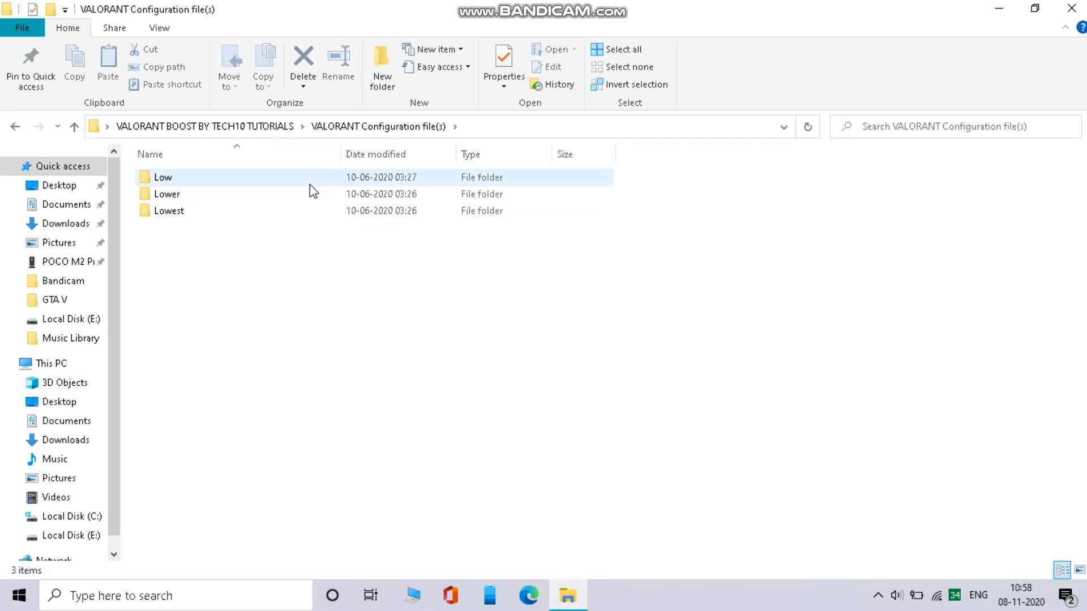
{"action": "left_click", "coordinate": [167, 194]}
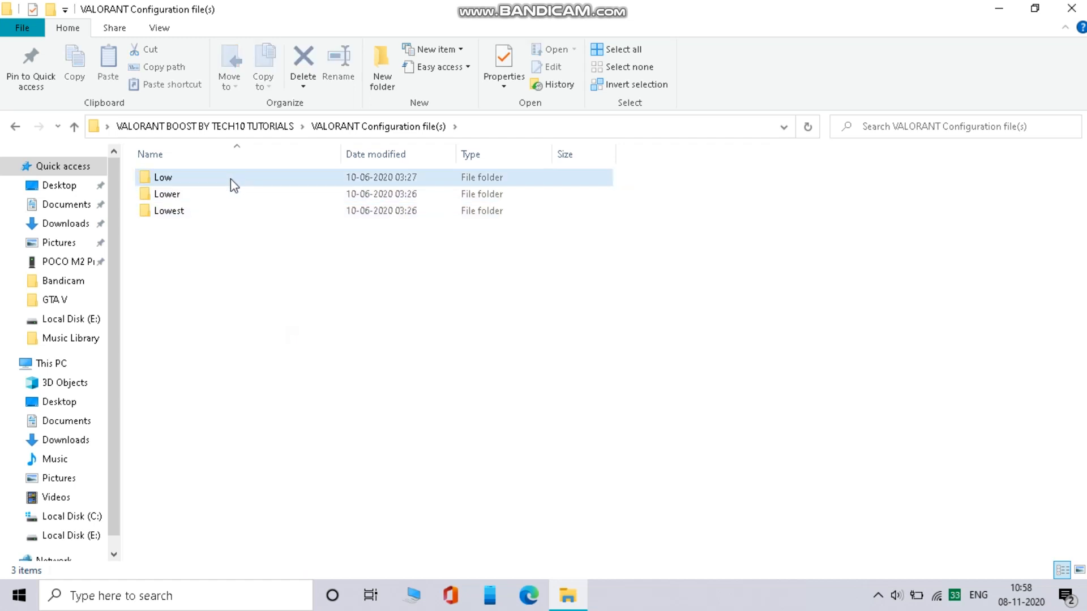
{"action": "mouse_move", "coordinate": [163, 177]}
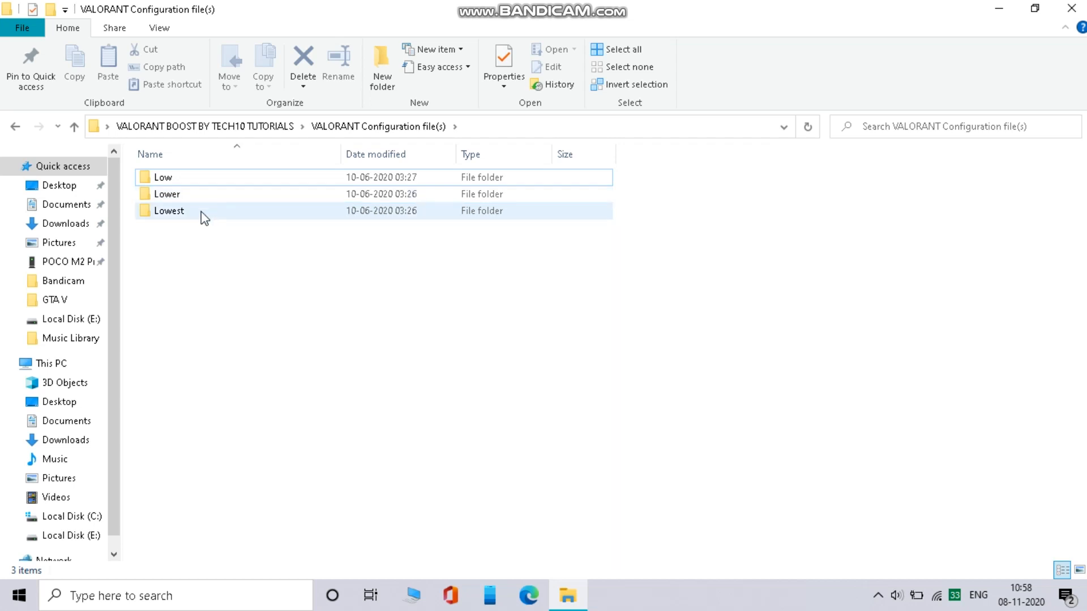
{"action": "double_click", "coordinate": [168, 211]}
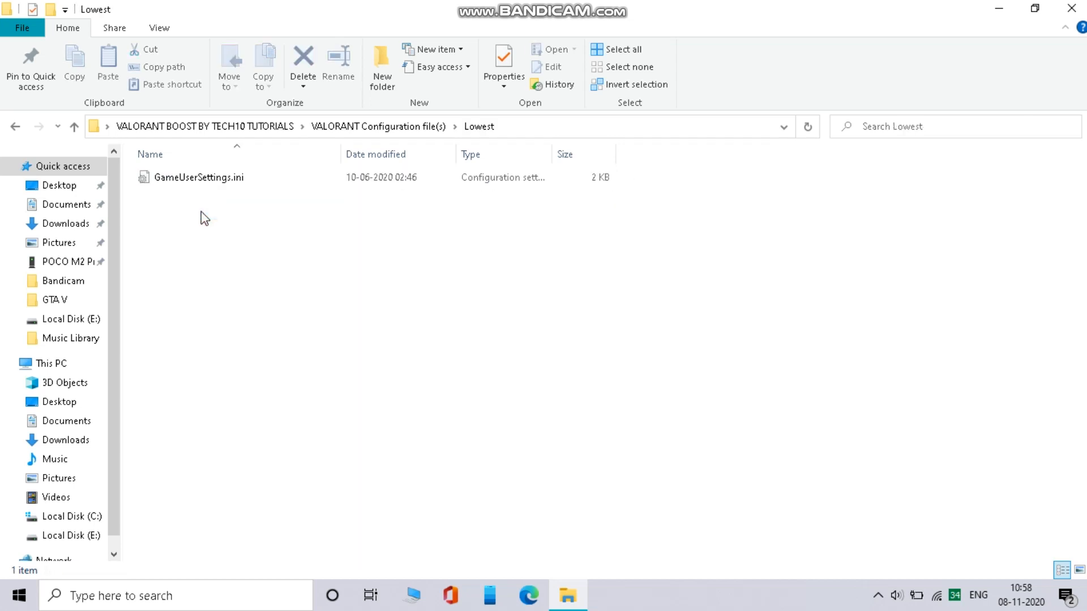
{"action": "left_click", "coordinate": [199, 178]}
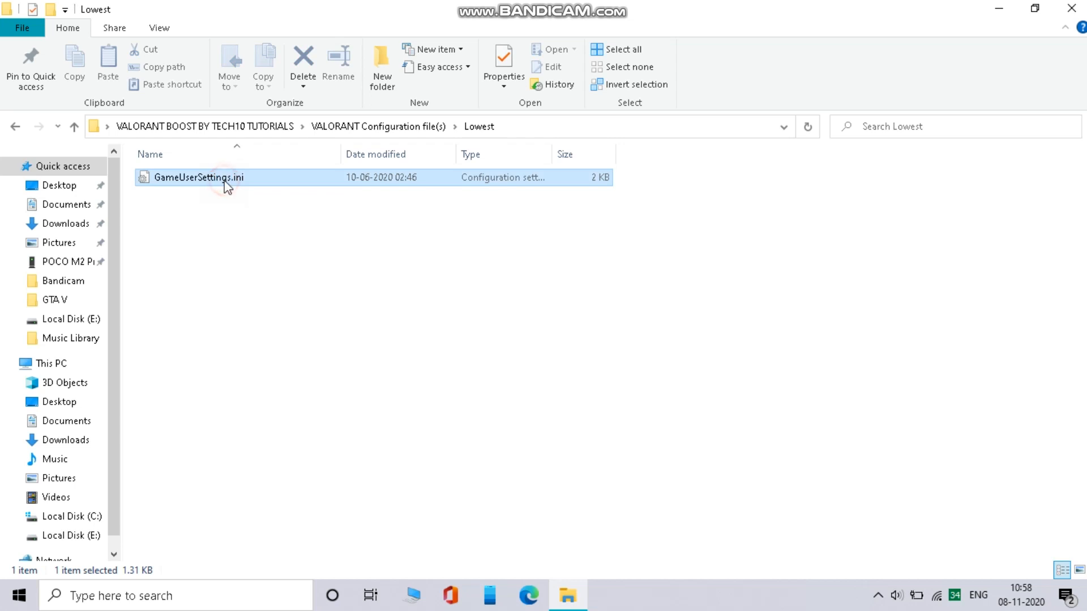
{"action": "right_click", "coordinate": [198, 177]}
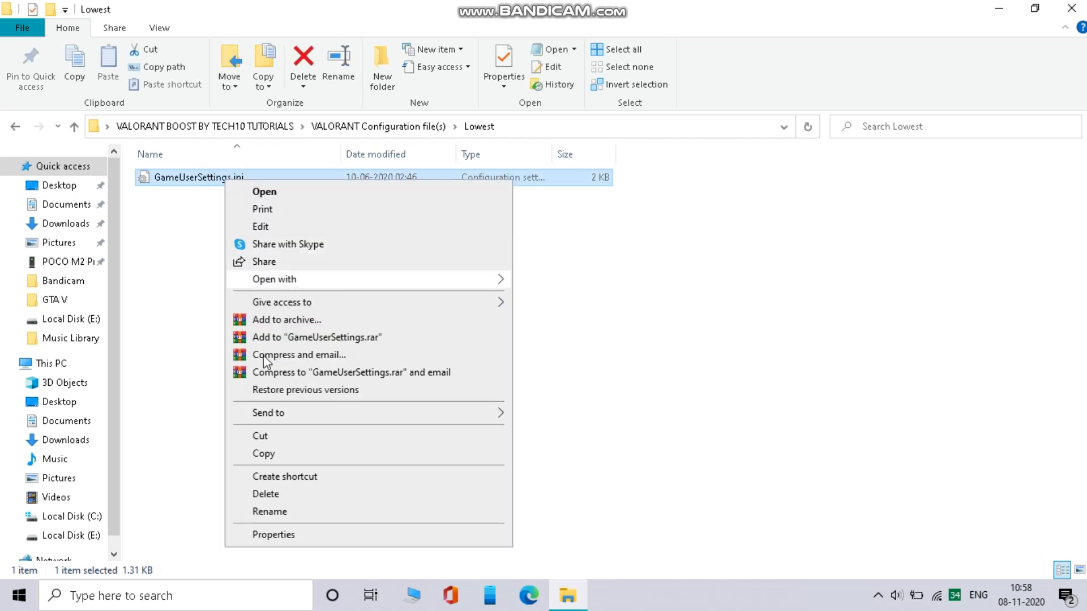
{"action": "left_click", "coordinate": [370, 424]}
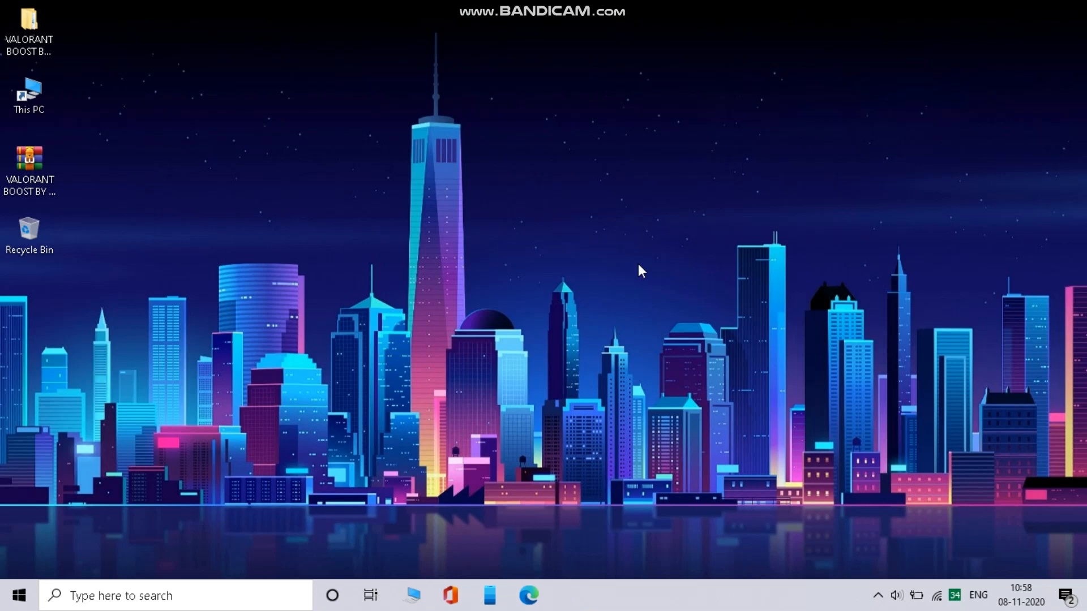
{"action": "type", "text": "a"}
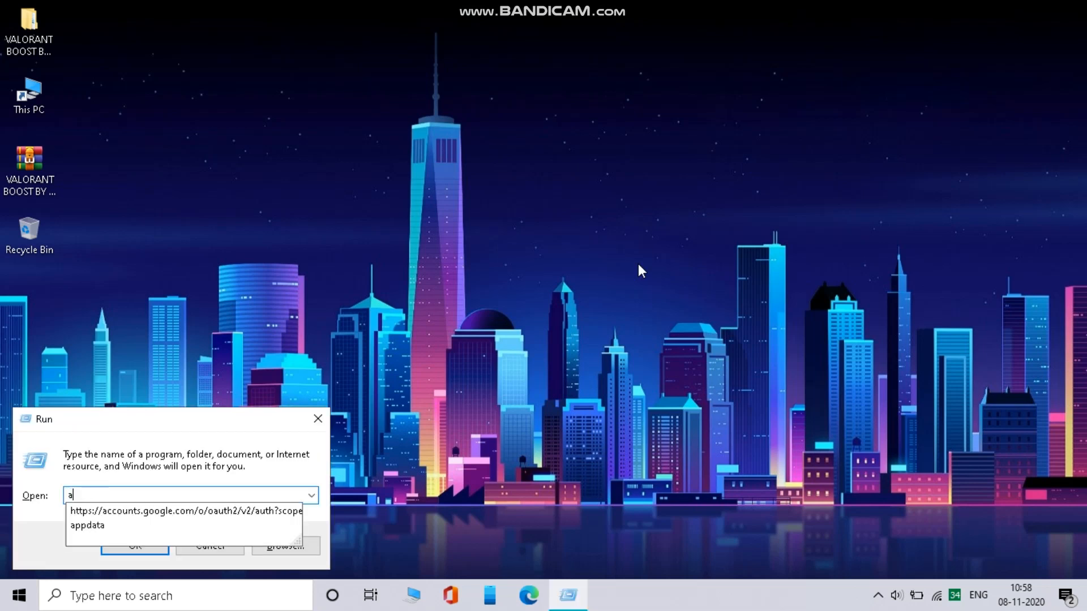
{"action": "type", "text": "ppdata"}
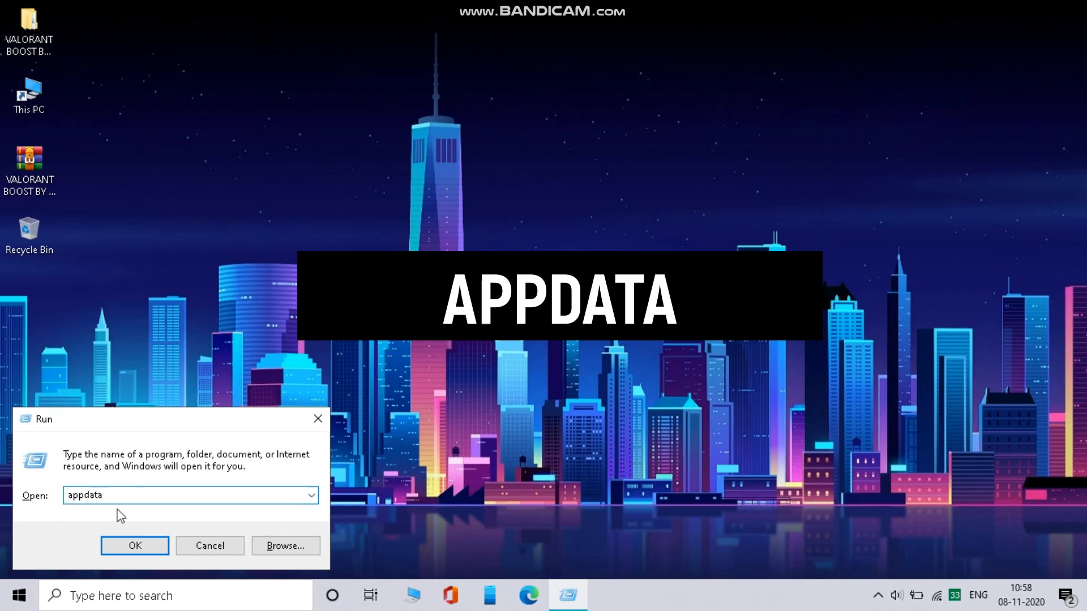
- Navigate to AppData\Local\VALORANT\Saved\Config\<account ID>\Windows
{"action": "left_click", "coordinate": [135, 545]}
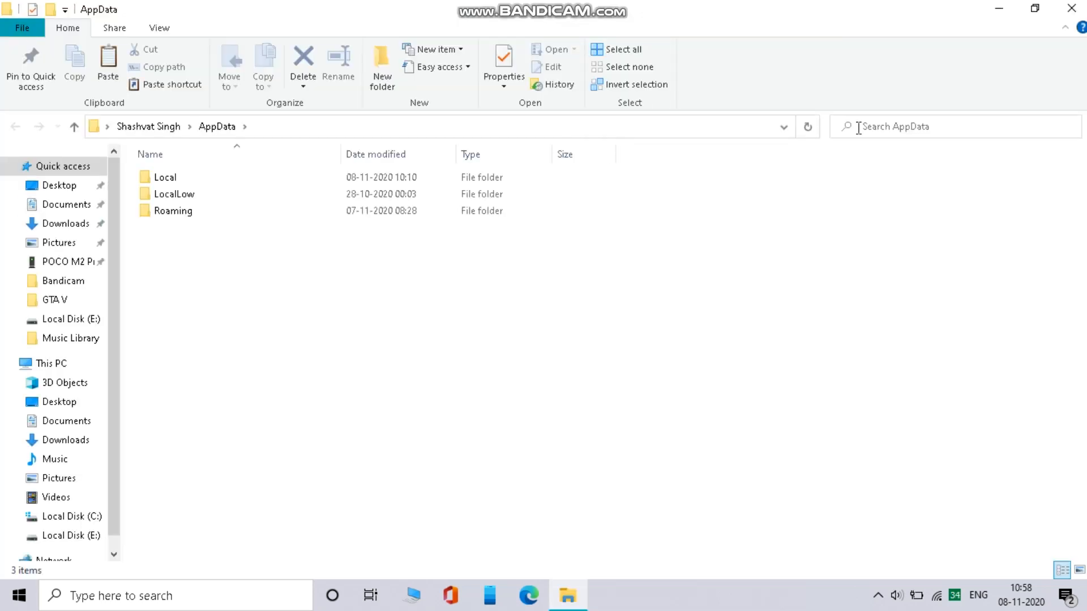
{"action": "double_click", "coordinate": [165, 176]}
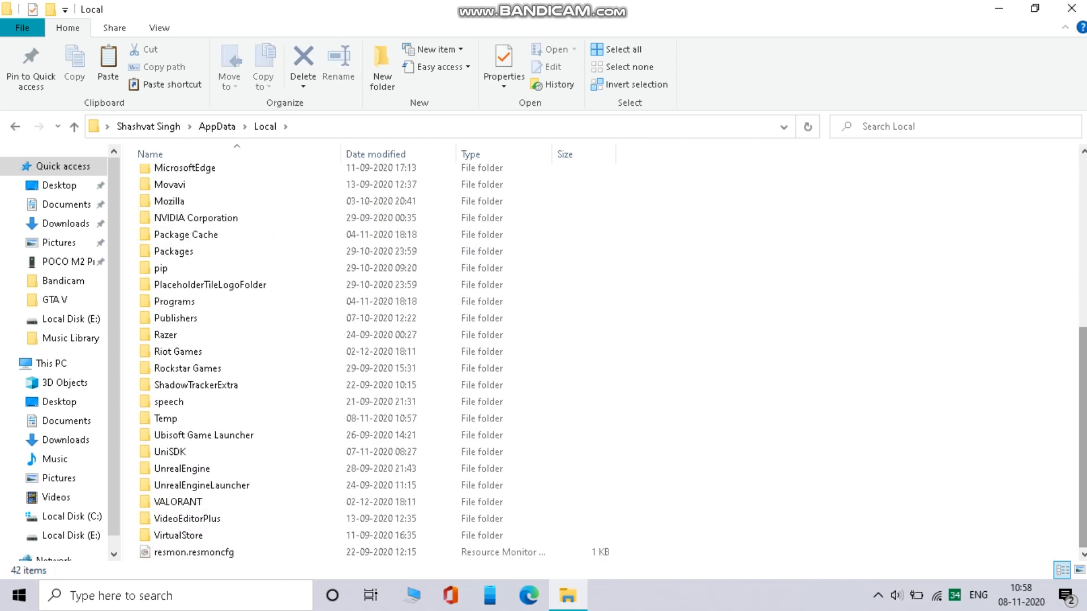
{"action": "left_click", "coordinate": [177, 502]}
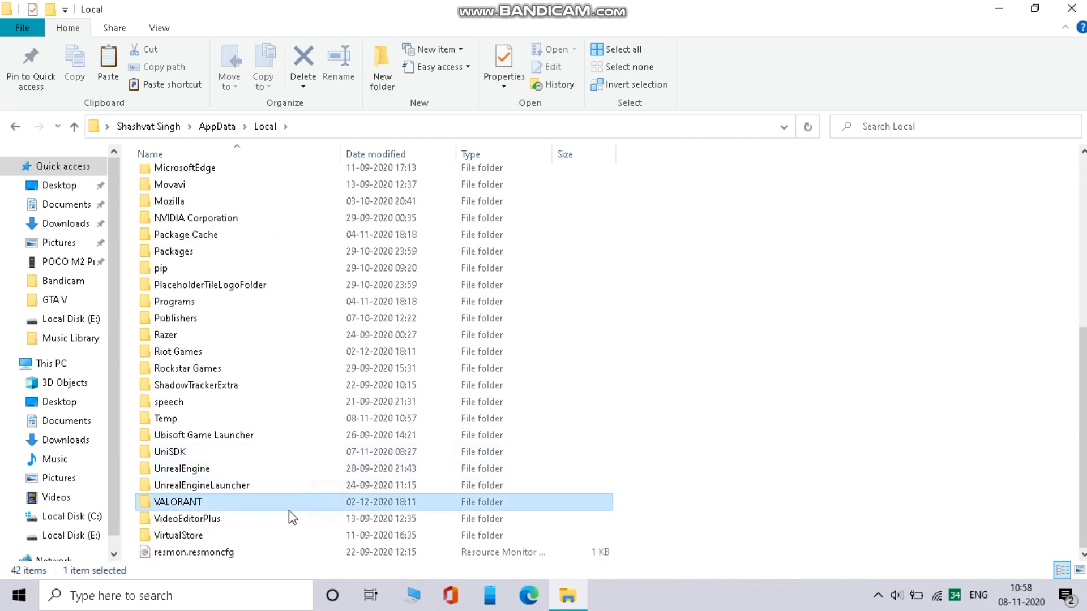
{"action": "double_click", "coordinate": [179, 502]}
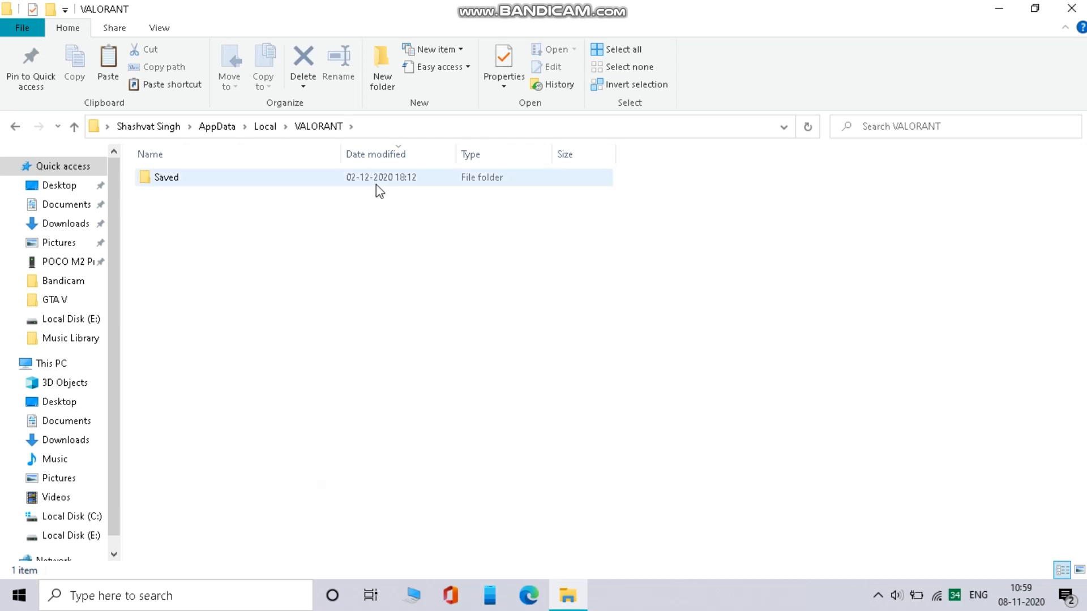
{"action": "double_click", "coordinate": [166, 177]}
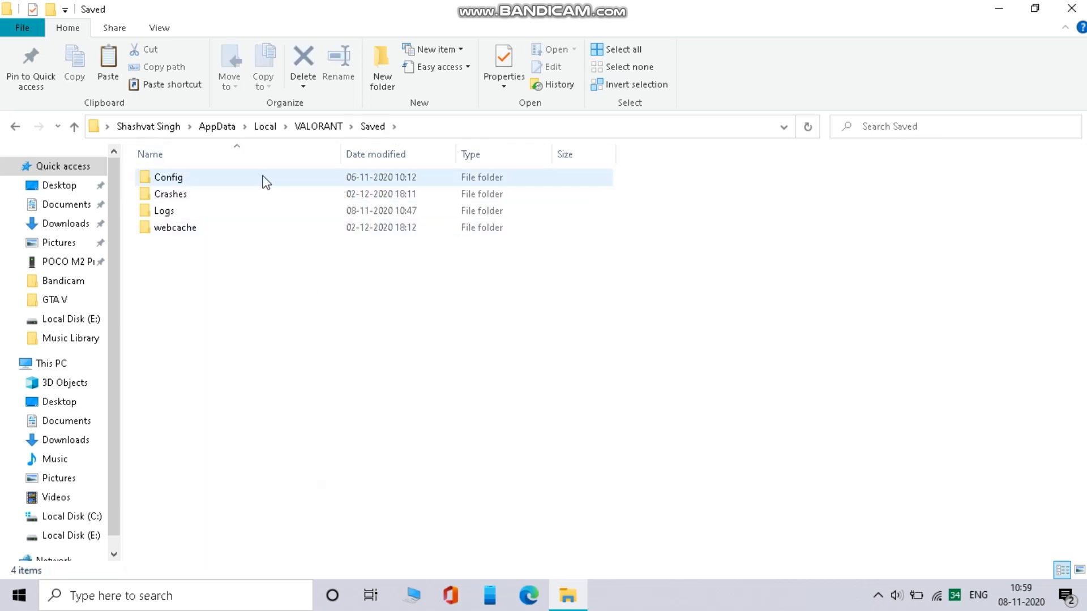
{"action": "double_click", "coordinate": [167, 177]}
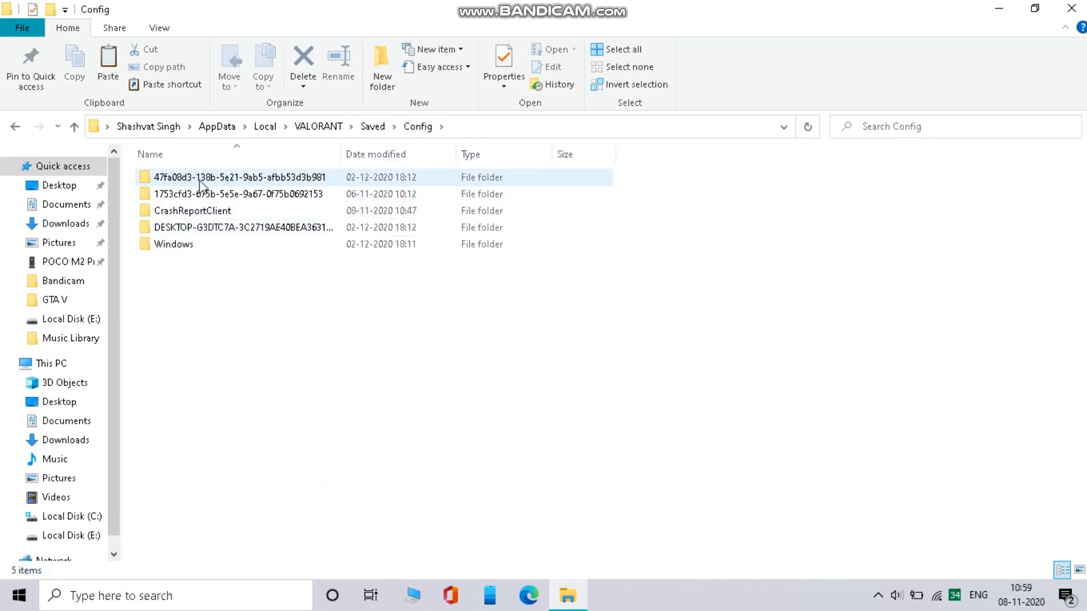
{"action": "left_click", "coordinate": [239, 177]}
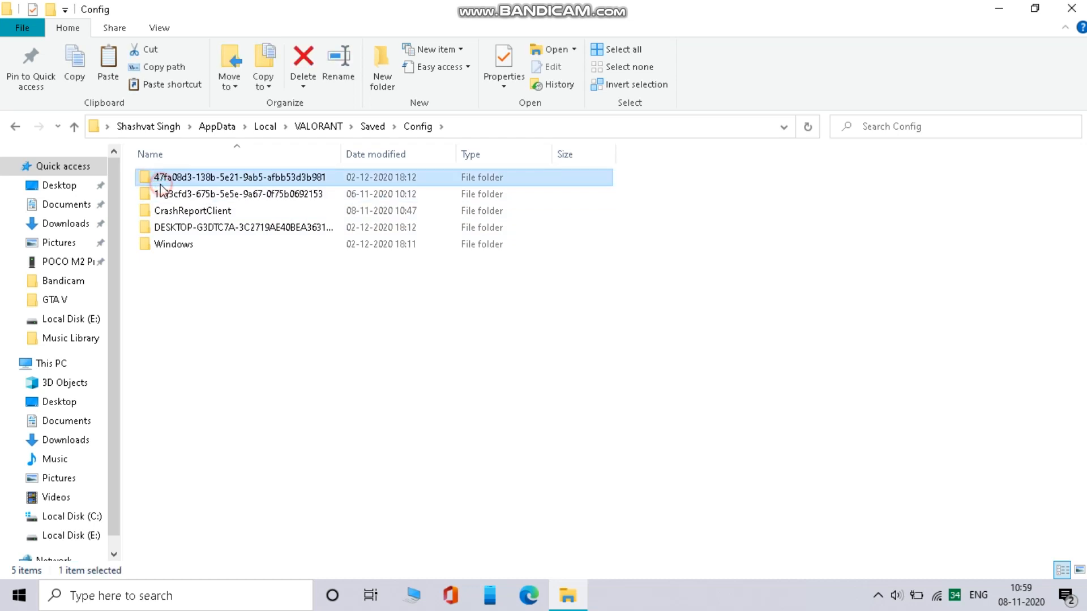
{"action": "double_click", "coordinate": [239, 177]}
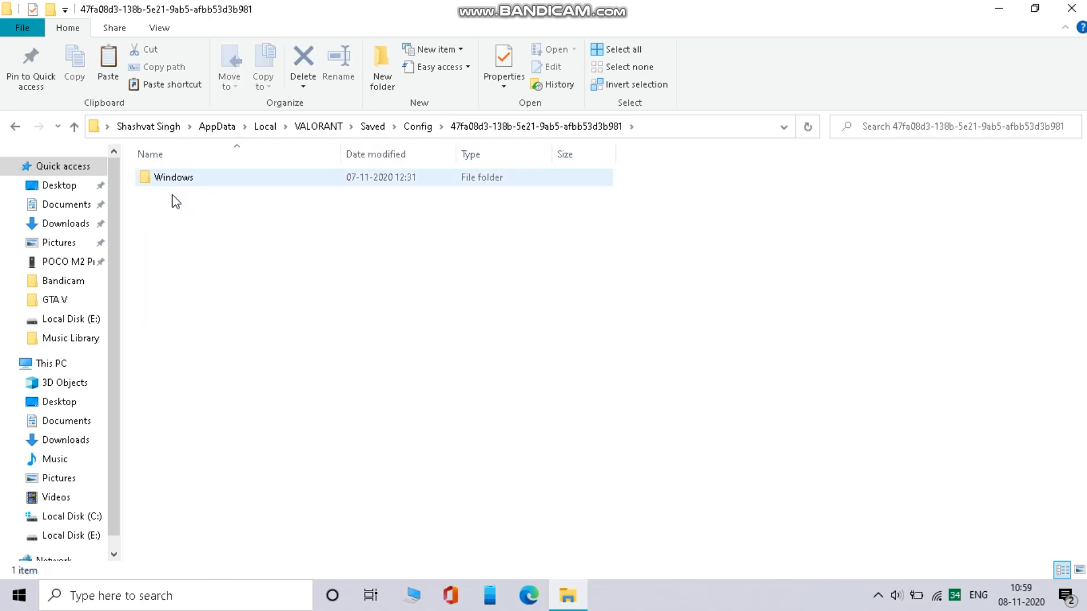
{"action": "double_click", "coordinate": [173, 177]}
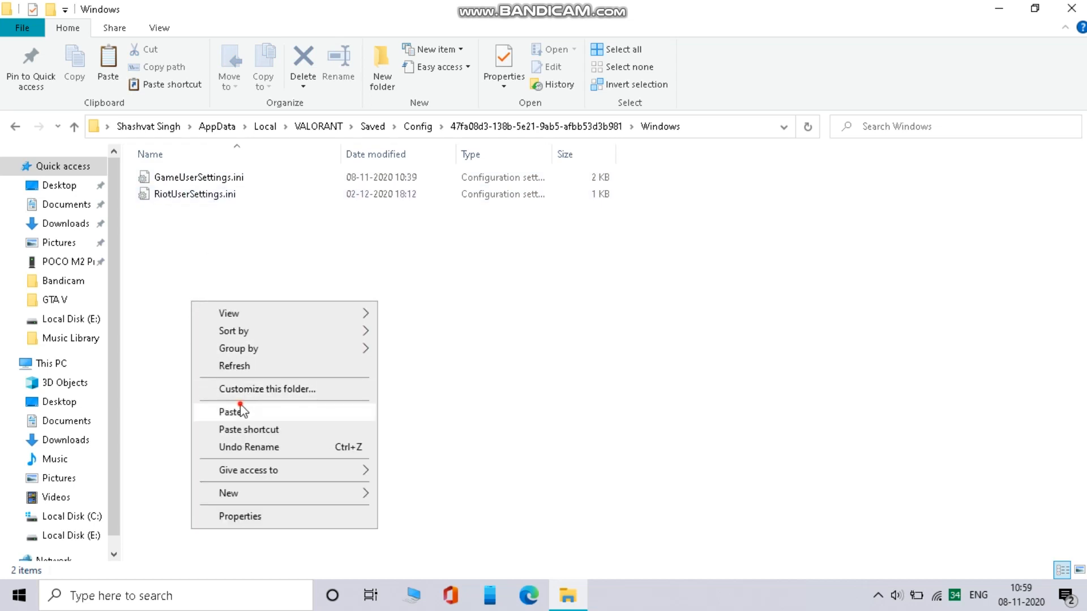
- Paste GameUserSettings.ini over the existing file and open its Properties
{"action": "left_click", "coordinate": [231, 411]}
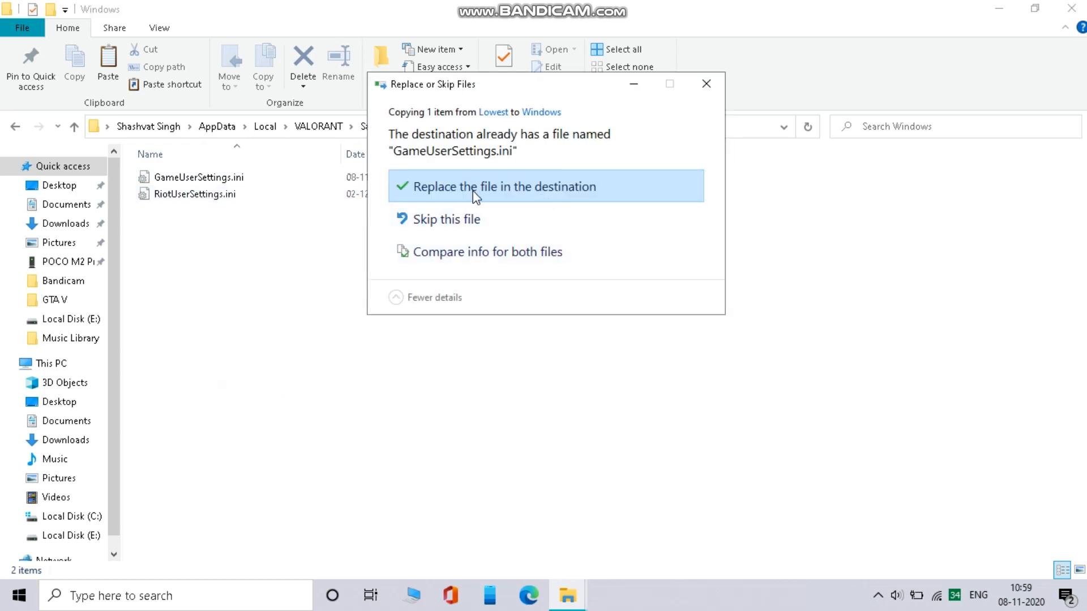
{"action": "left_click", "coordinate": [502, 185]}
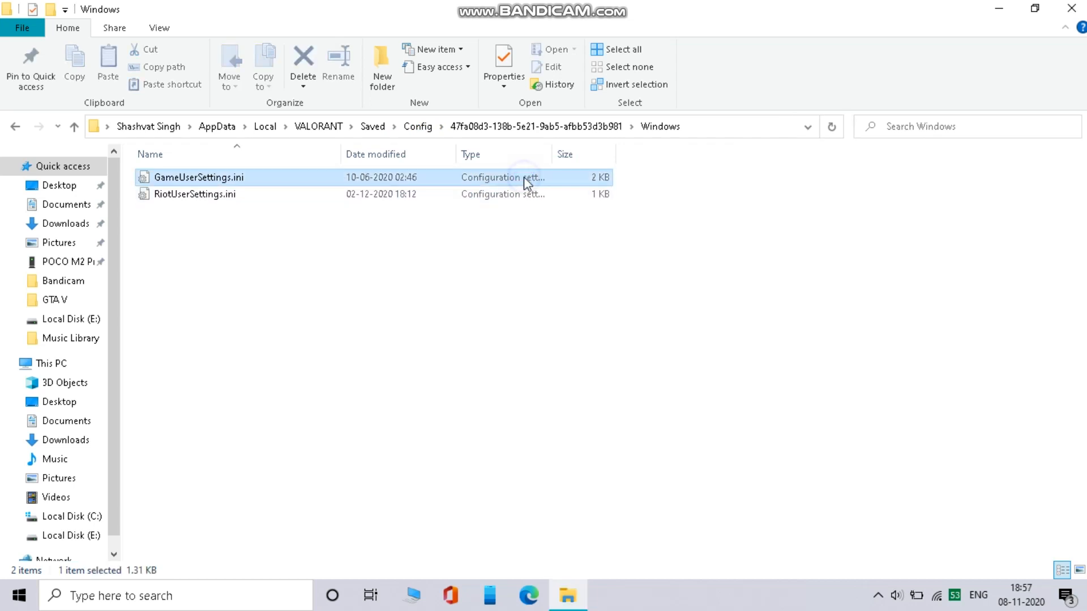
{"action": "right_click", "coordinate": [198, 177]}
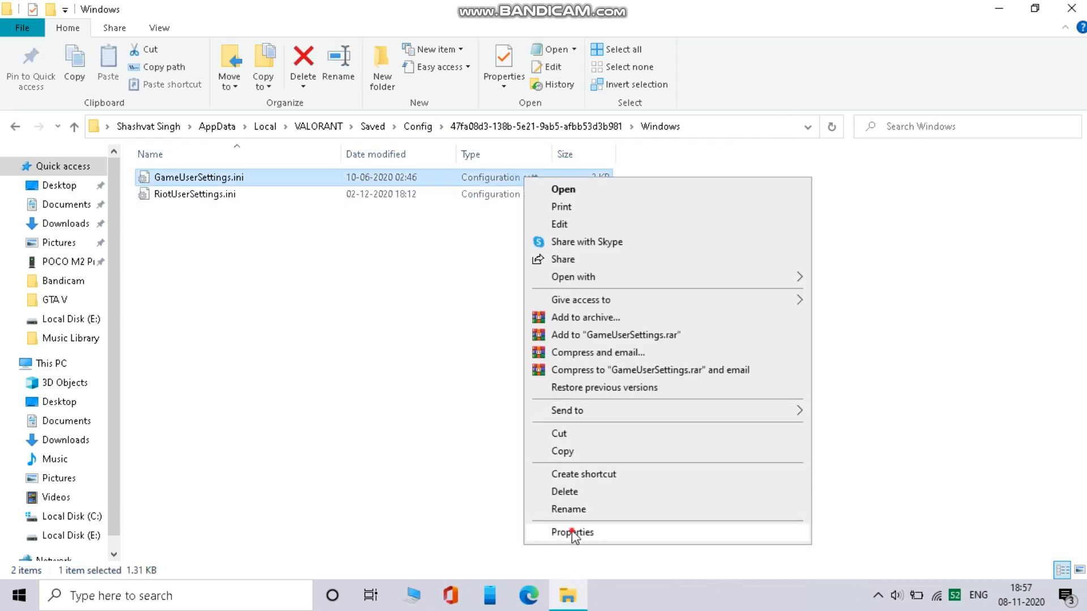
{"action": "left_click", "coordinate": [571, 532]}
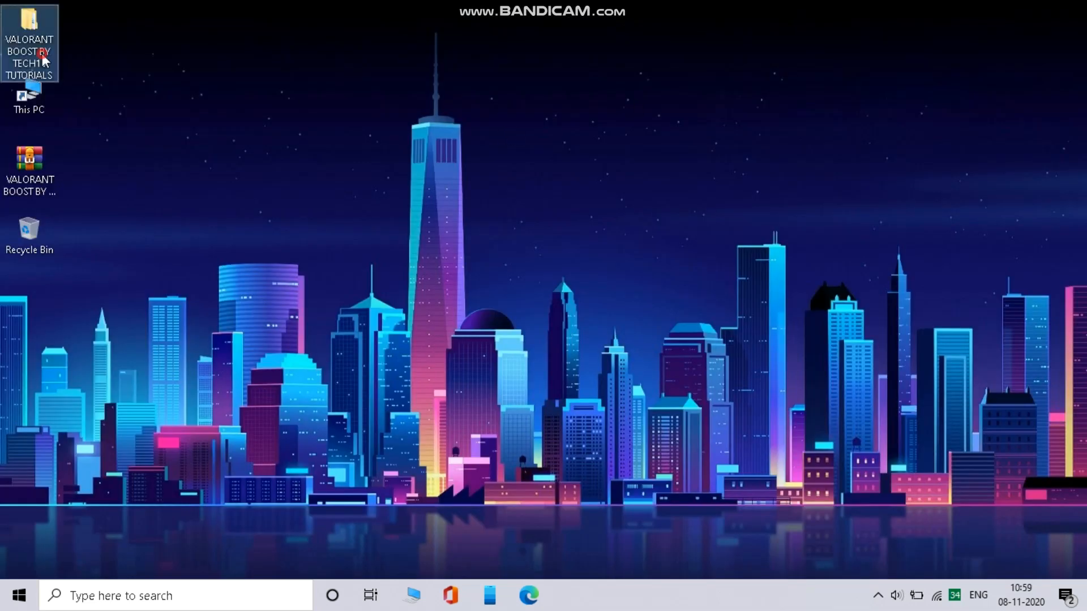
- Run parkcontrolsetup64.exe from ParkControl\64 BIT, accept the license, and install to the default folder
{"action": "double_click", "coordinate": [29, 41]}
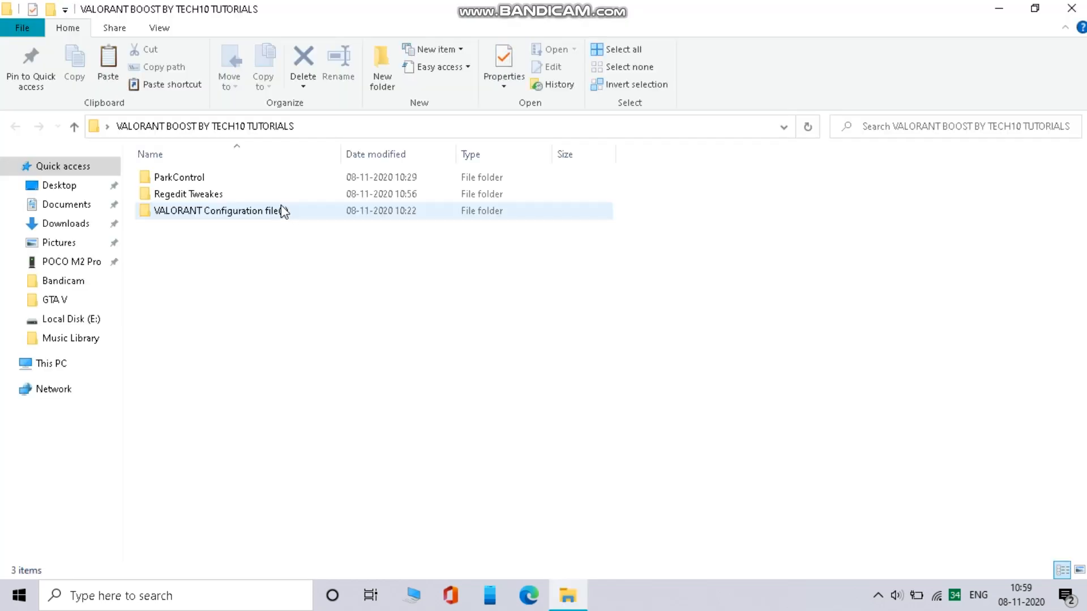
{"action": "left_click", "coordinate": [179, 176]}
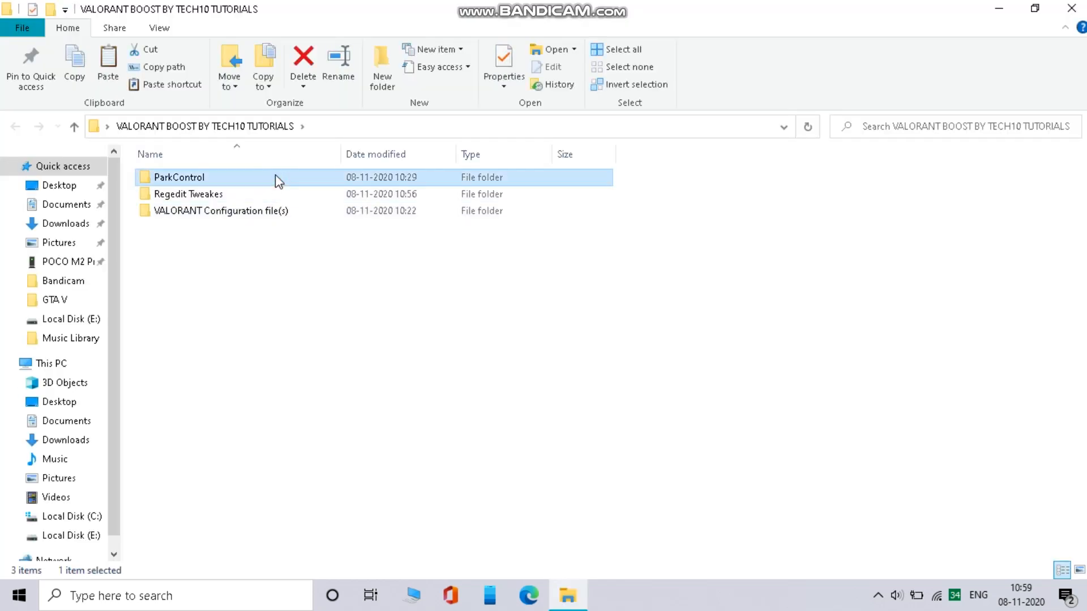
{"action": "double_click", "coordinate": [179, 176]}
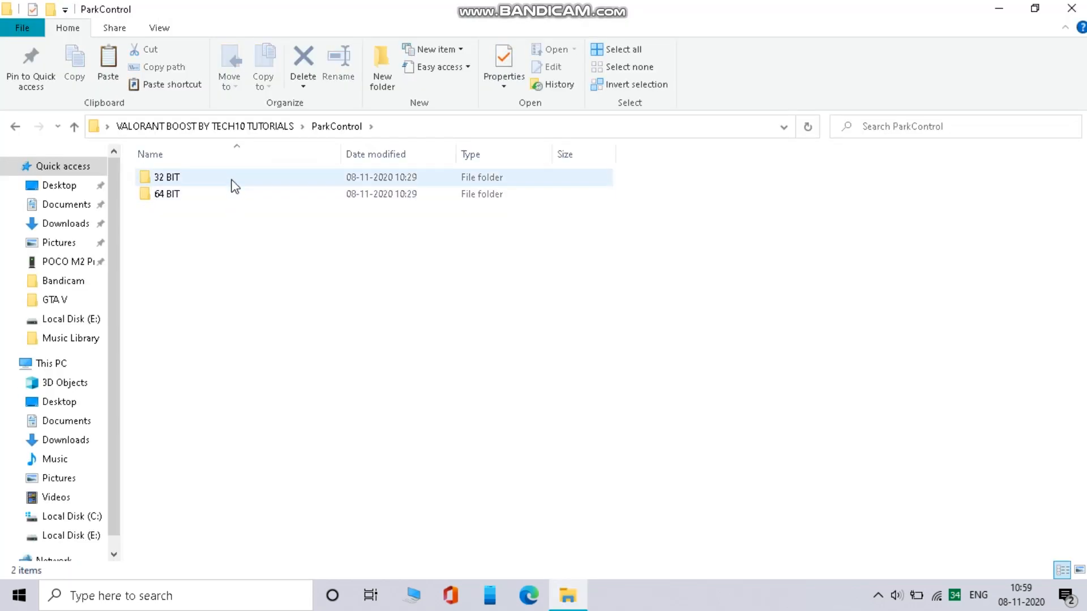
{"action": "left_click", "coordinate": [167, 194]}
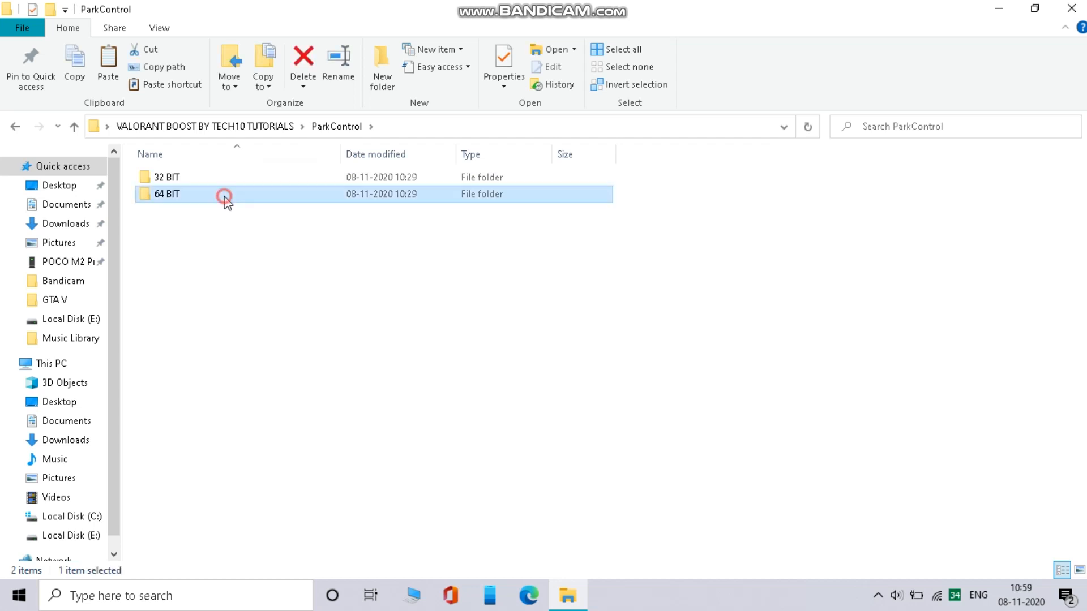
{"action": "double_click", "coordinate": [166, 195]}
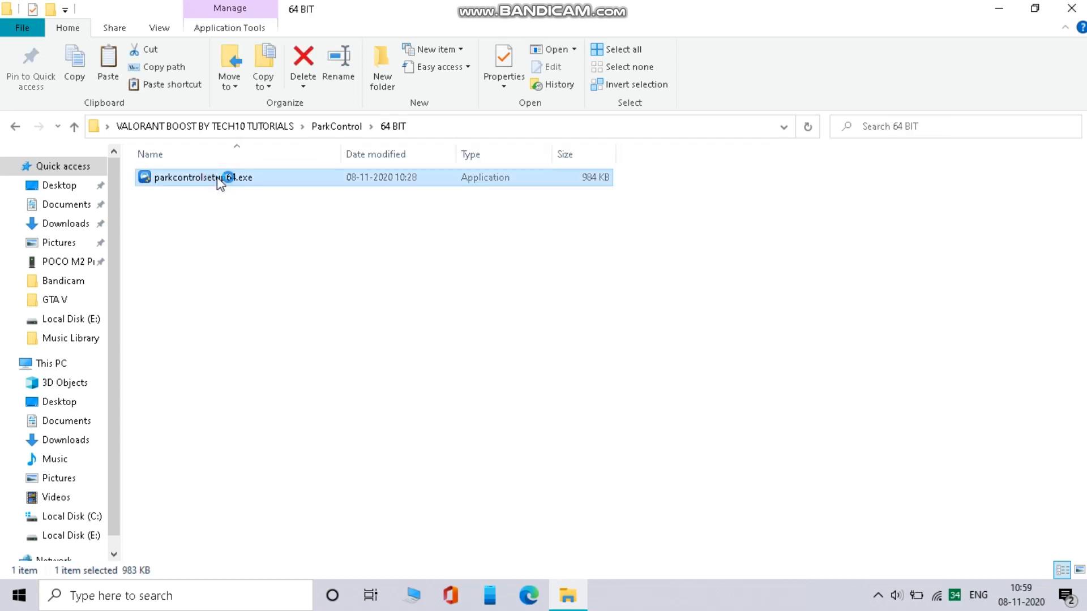
{"action": "double_click", "coordinate": [202, 177]}
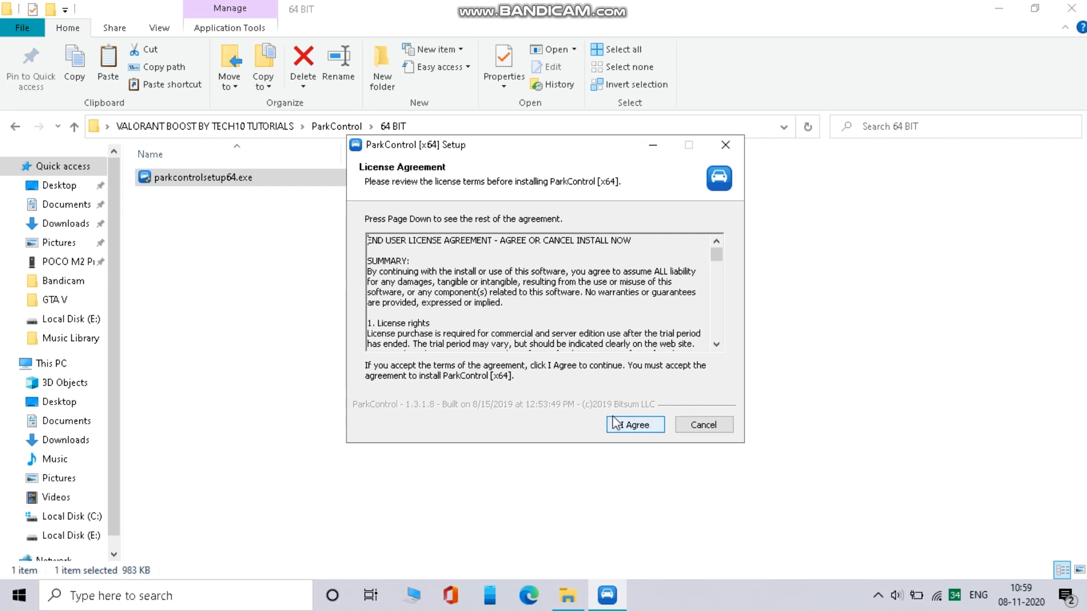
{"action": "left_click", "coordinate": [633, 424]}
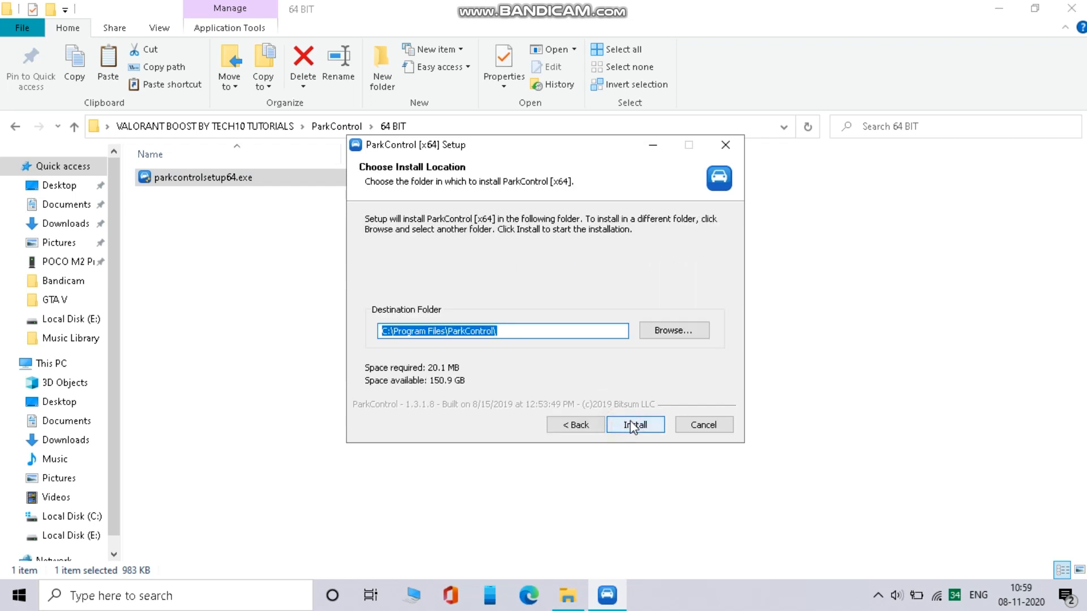
{"action": "left_click", "coordinate": [634, 424]}
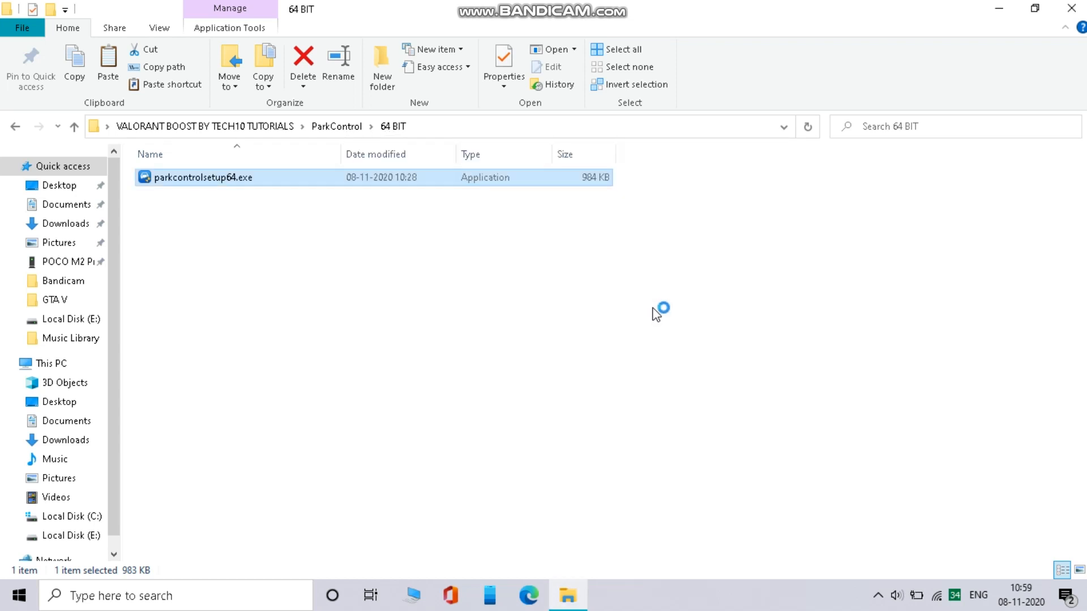
- Launch ParkControl, enable Parking DC, Freq Scaling AC and Freq Scaling DC, and apply
{"action": "double_click", "coordinate": [202, 177]}
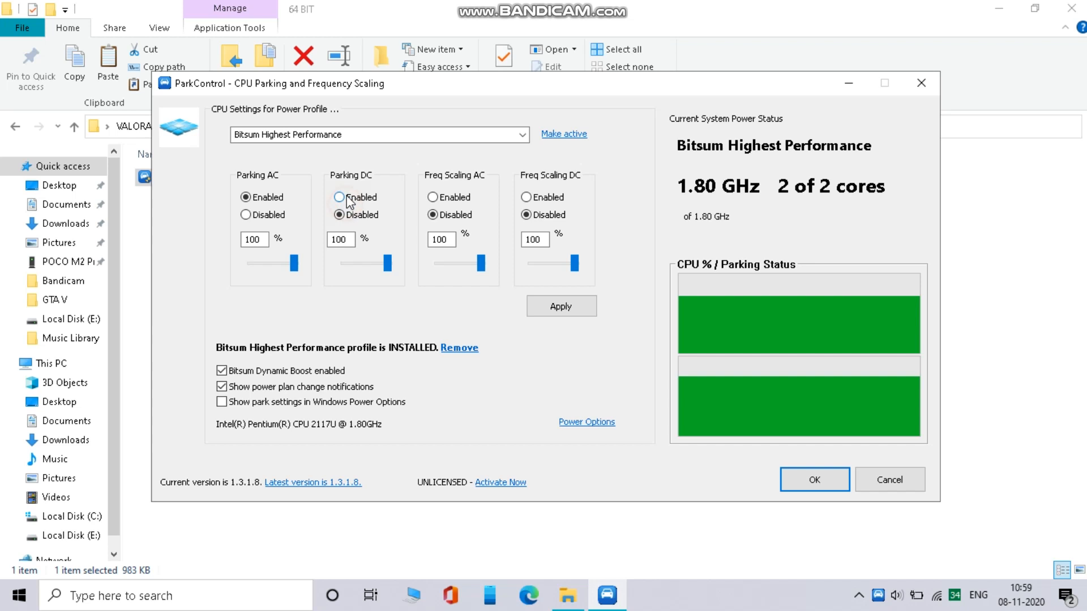
{"action": "left_click", "coordinate": [338, 197]}
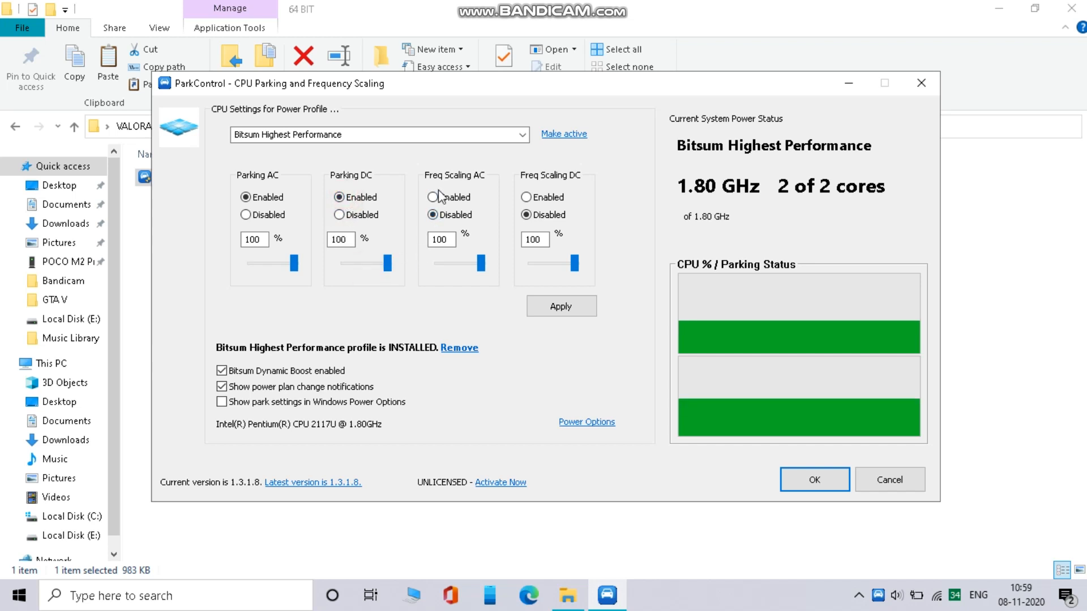
{"action": "left_click", "coordinate": [433, 197]}
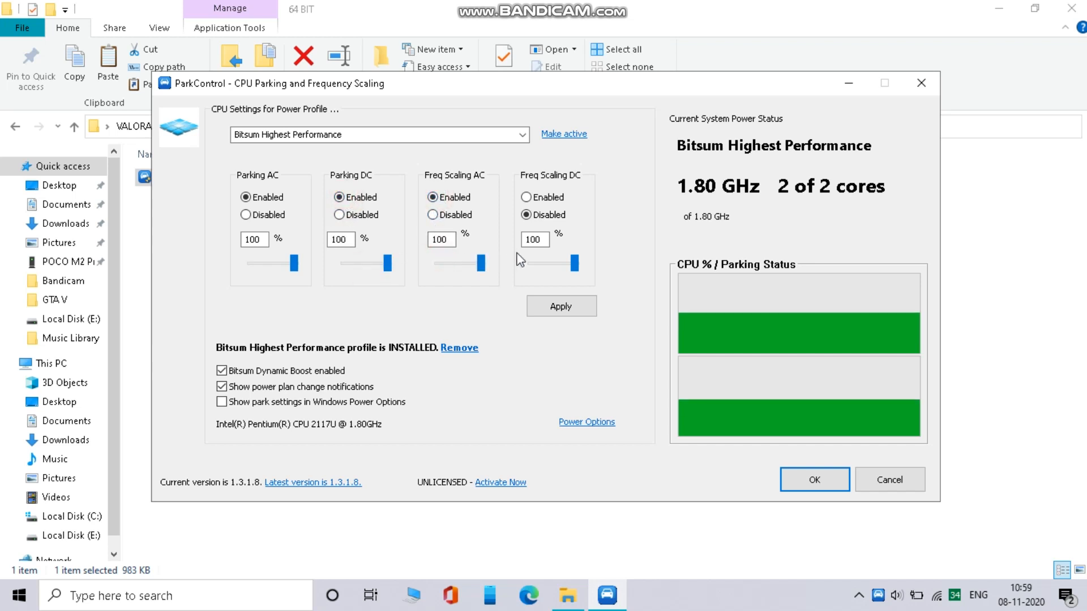
{"action": "left_click", "coordinate": [527, 198]}
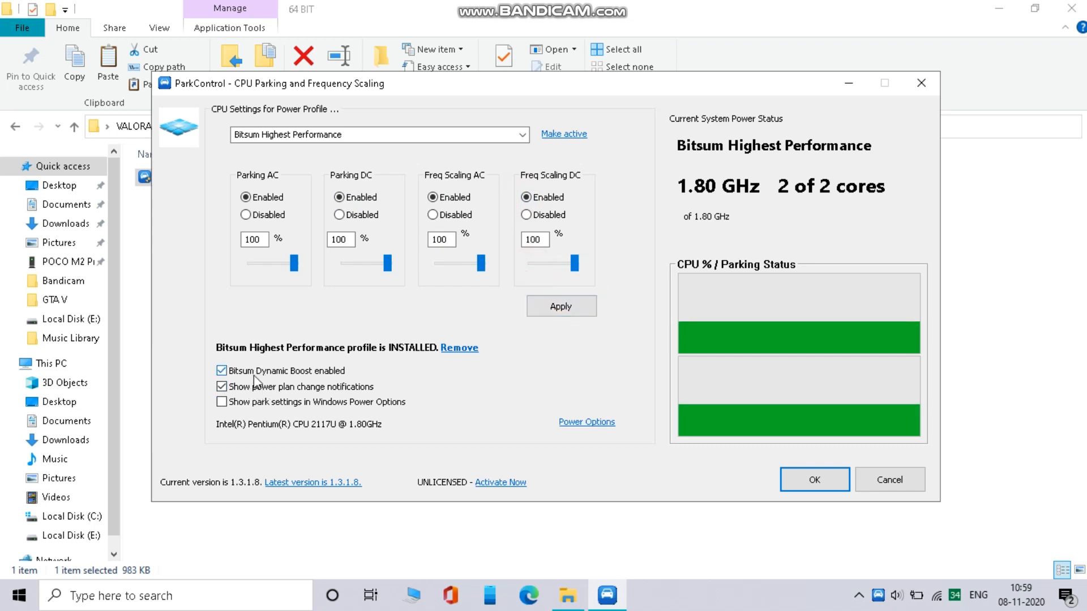
{"action": "left_click", "coordinate": [561, 306]}
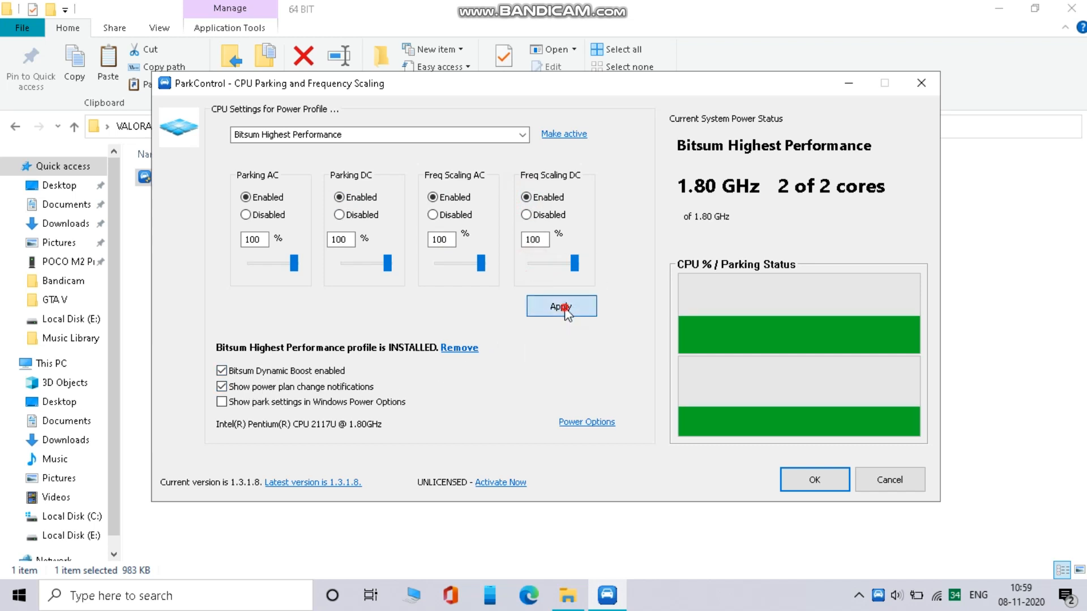
{"action": "left_click", "coordinate": [561, 306]}
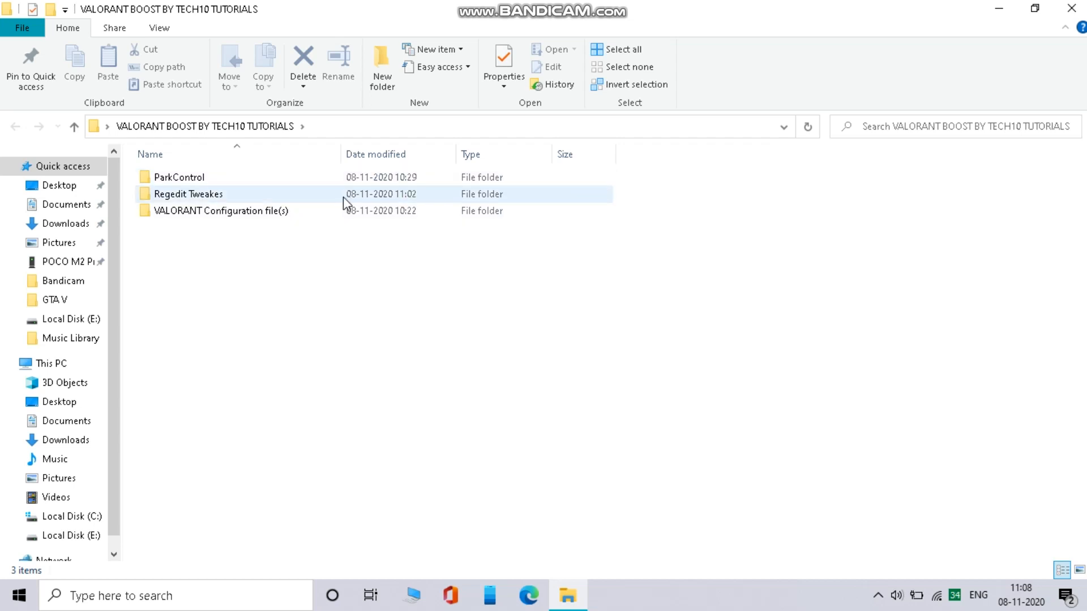
- In the Regedit Tweakes folder, merge Med-High Optimization.reg into the registry
{"action": "double_click", "coordinate": [188, 194]}
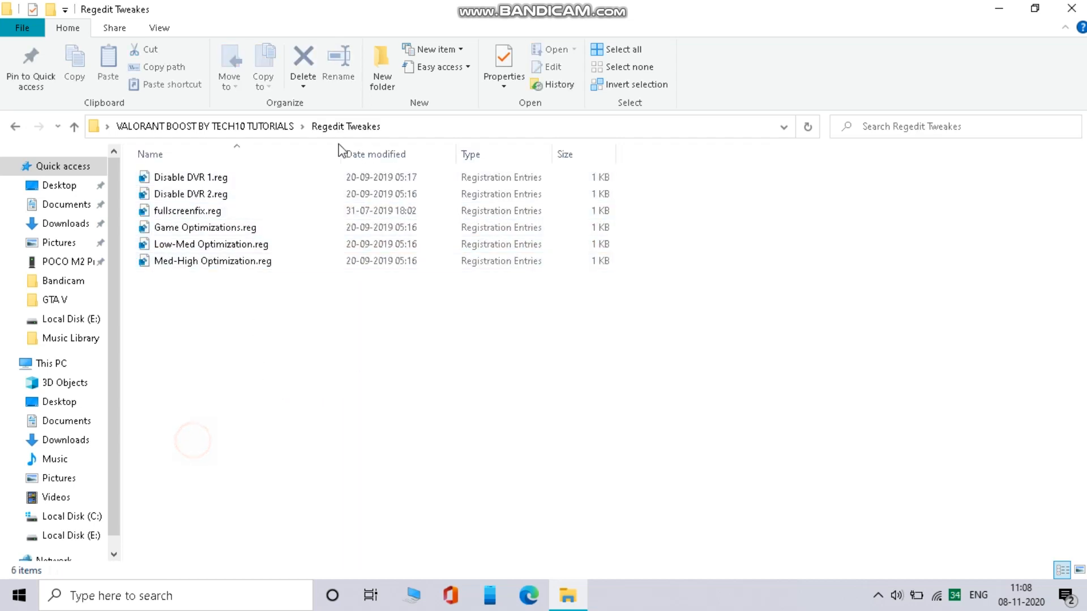
{"action": "right_click", "coordinate": [190, 176]}
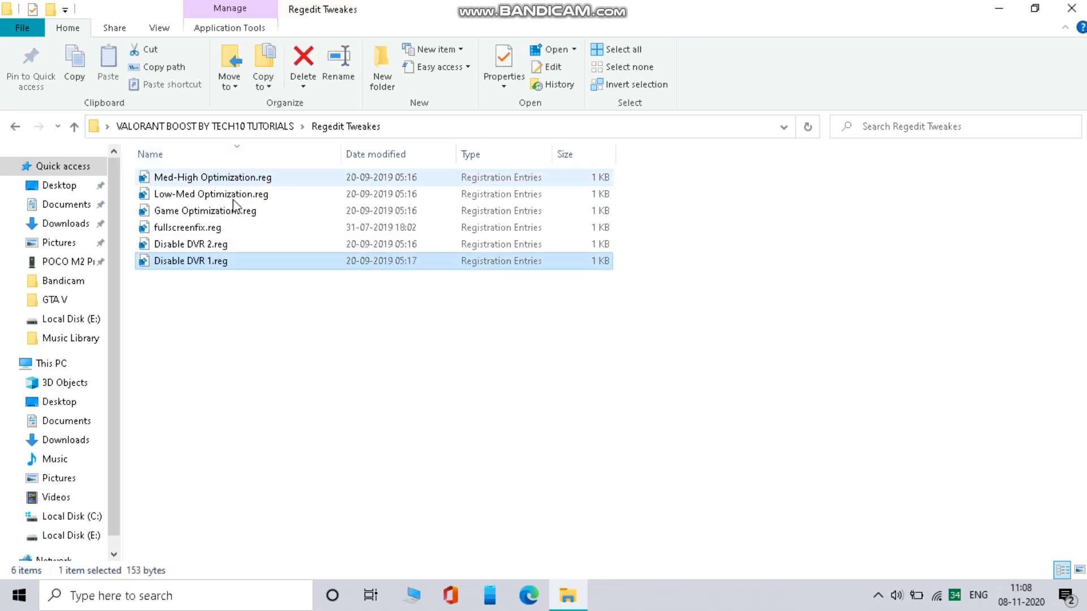
{"action": "left_click", "coordinate": [215, 176]}
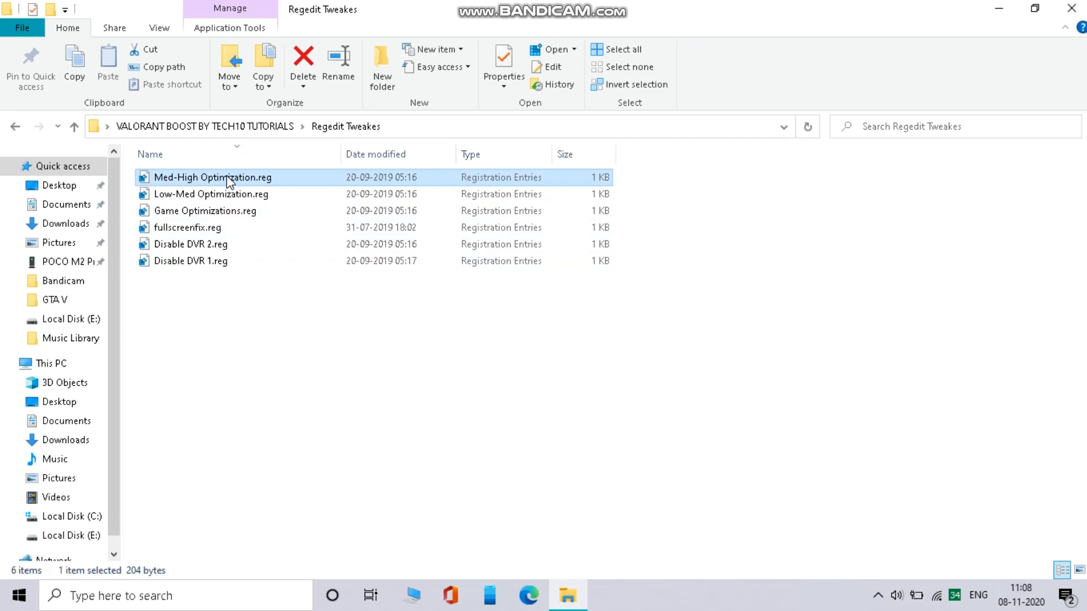
{"action": "double_click", "coordinate": [212, 178]}
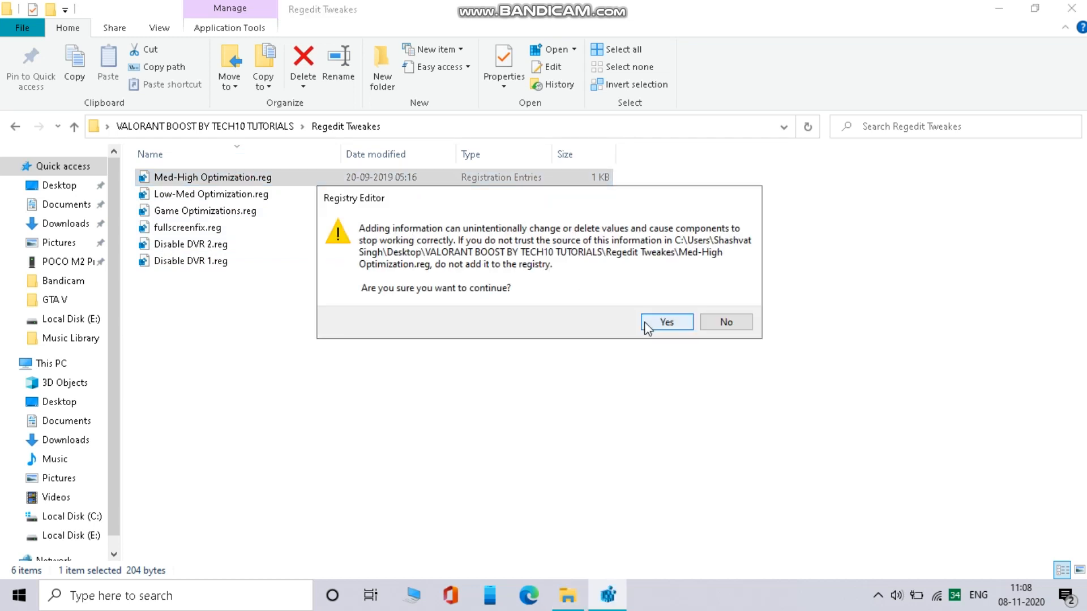
{"action": "left_click", "coordinate": [666, 322]}
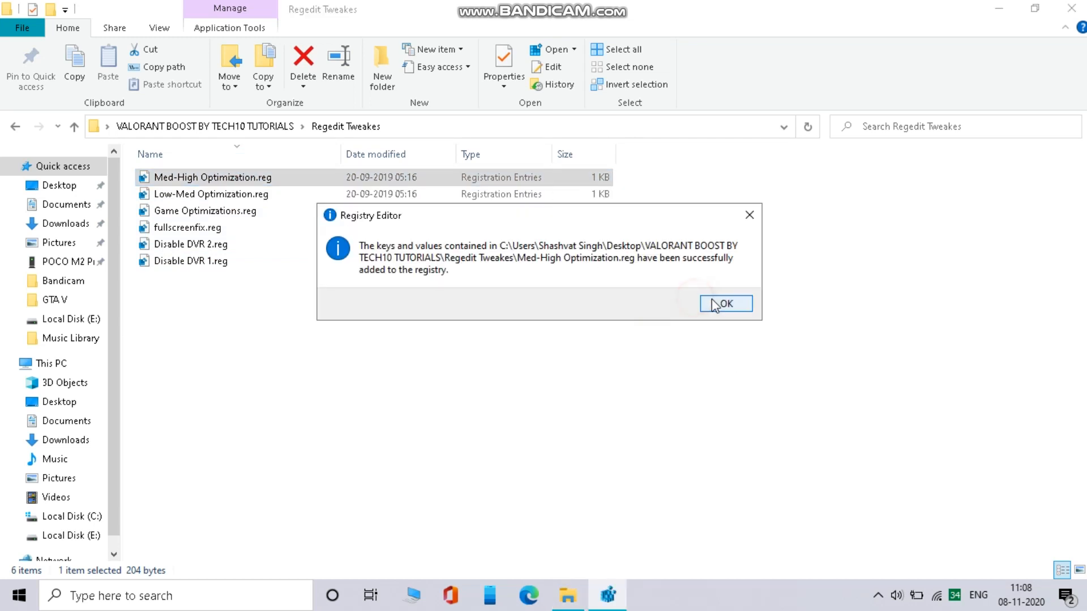
{"action": "left_click", "coordinate": [725, 303]}
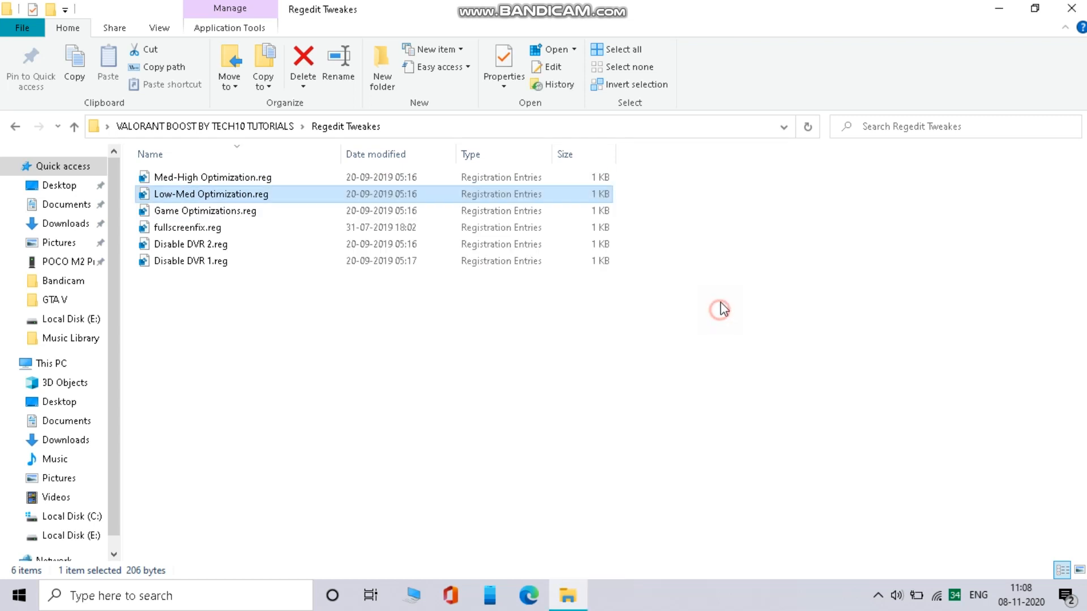
- Merge Game Optimizations.reg, Disable DVR 2.reg and Disable DVR 1.reg into the registry
{"action": "double_click", "coordinate": [204, 210]}
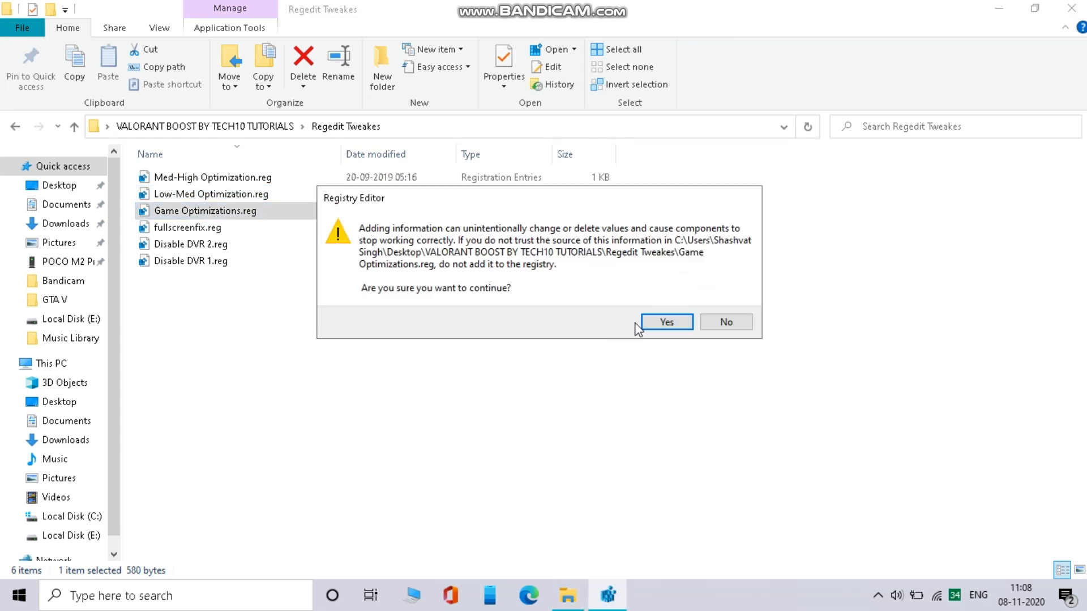
{"action": "left_click", "coordinate": [665, 321]}
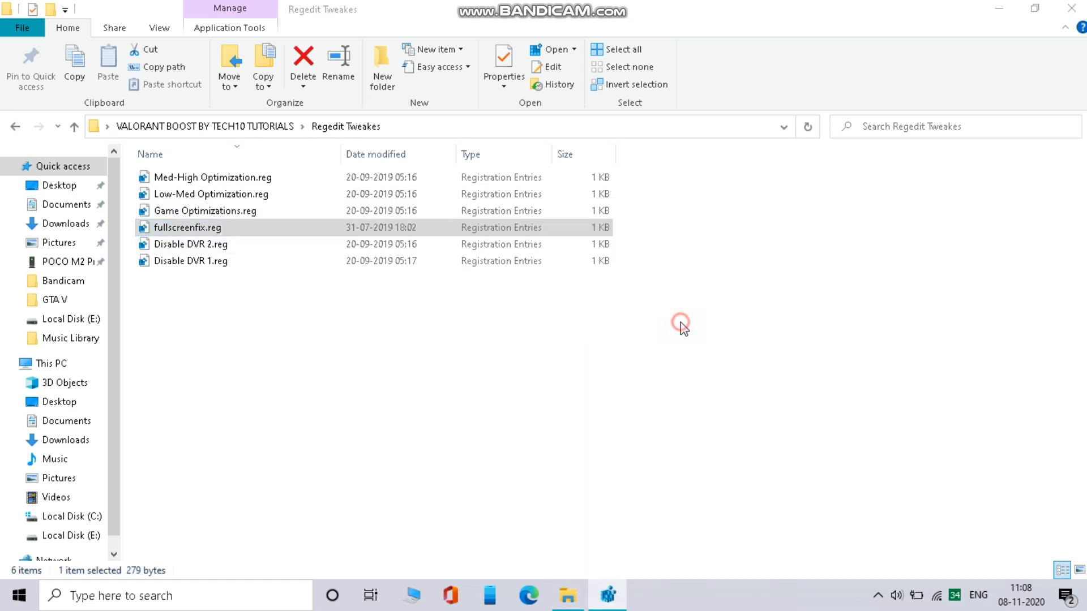
{"action": "left_click", "coordinate": [191, 244]}
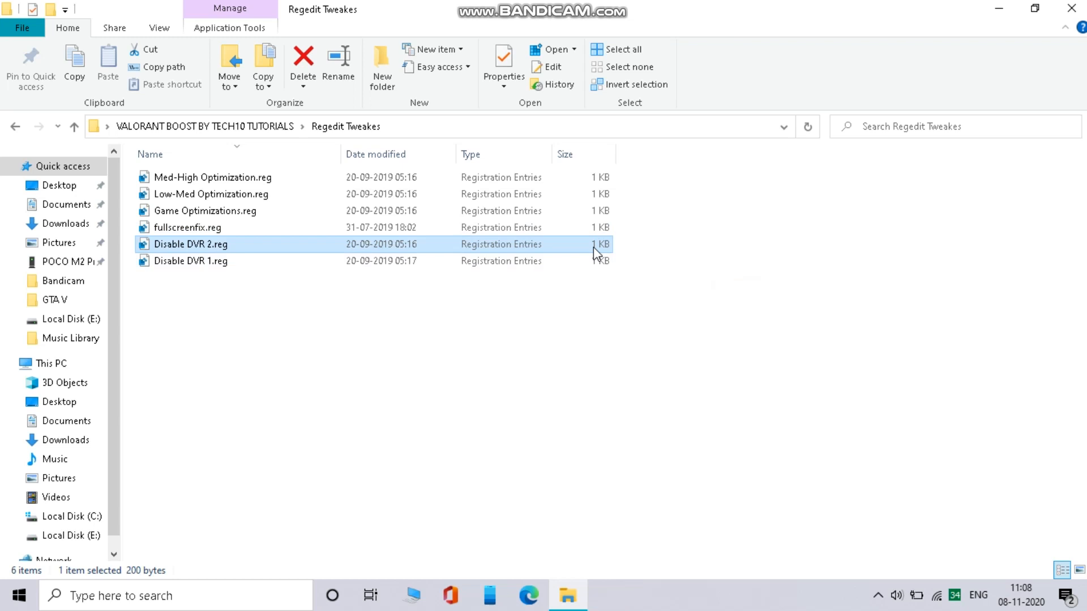
{"action": "double_click", "coordinate": [191, 244]}
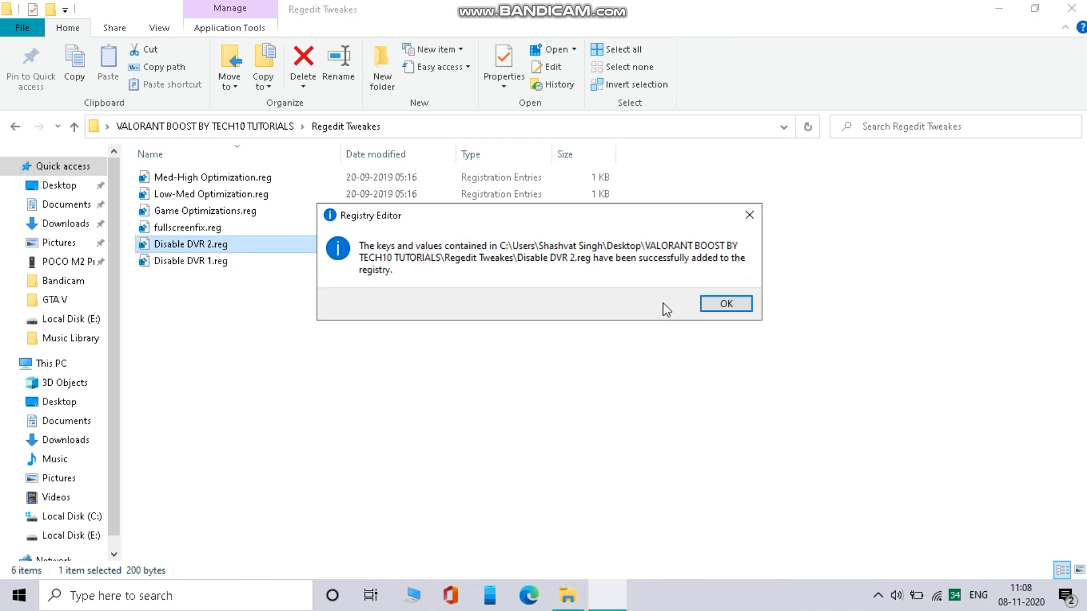
{"action": "left_click", "coordinate": [725, 303]}
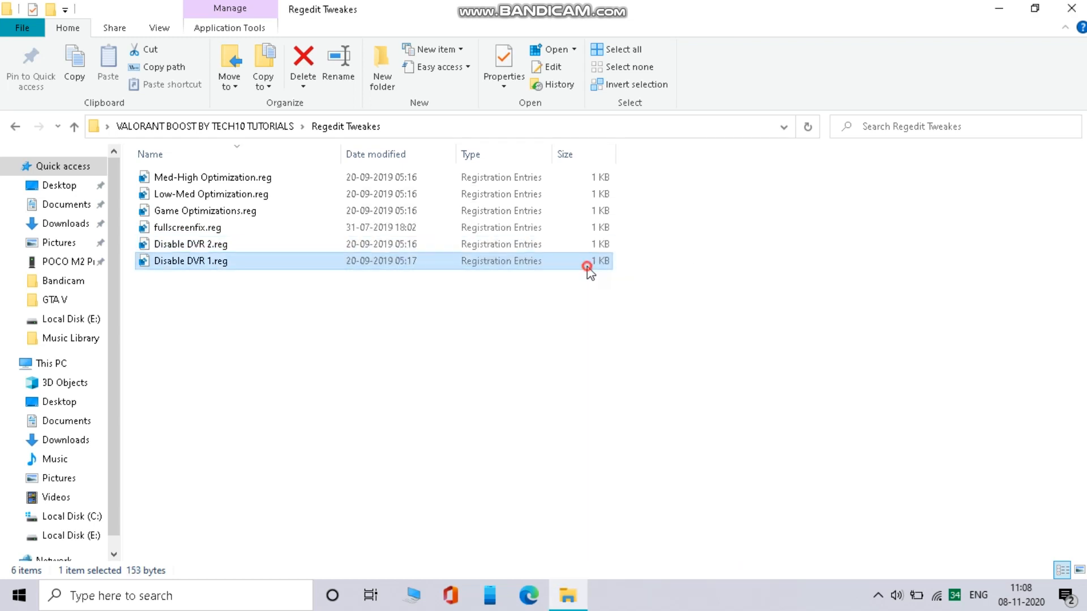
{"action": "double_click", "coordinate": [191, 260]}
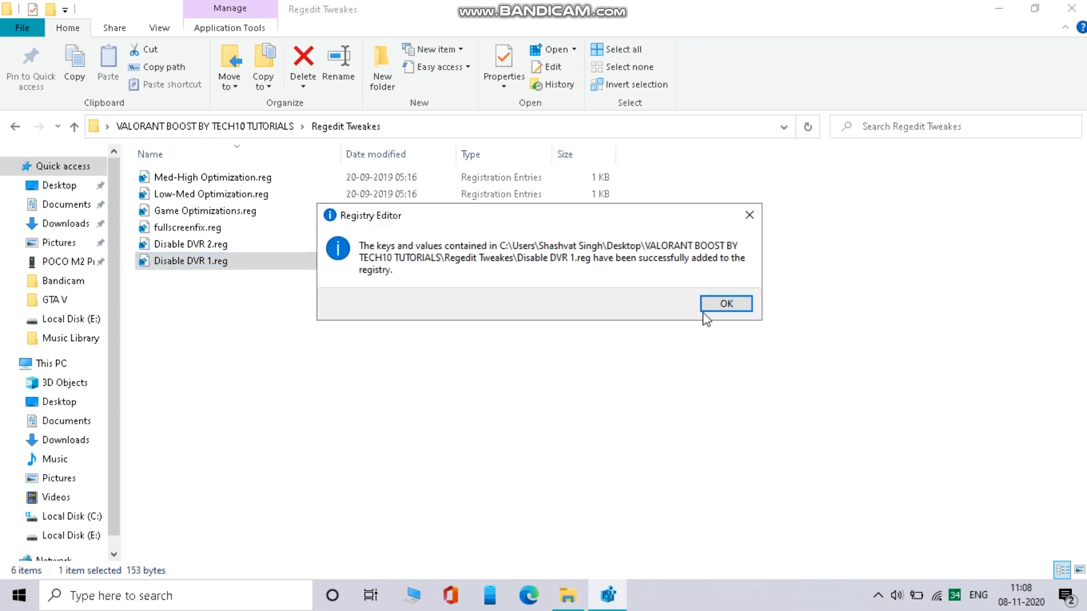
{"action": "left_click", "coordinate": [725, 304]}
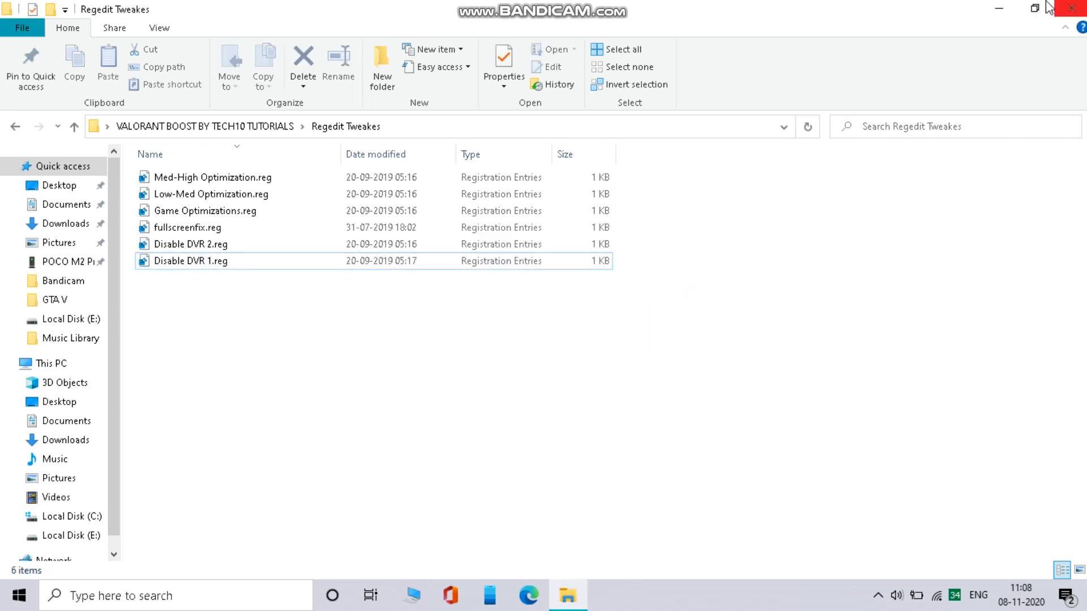